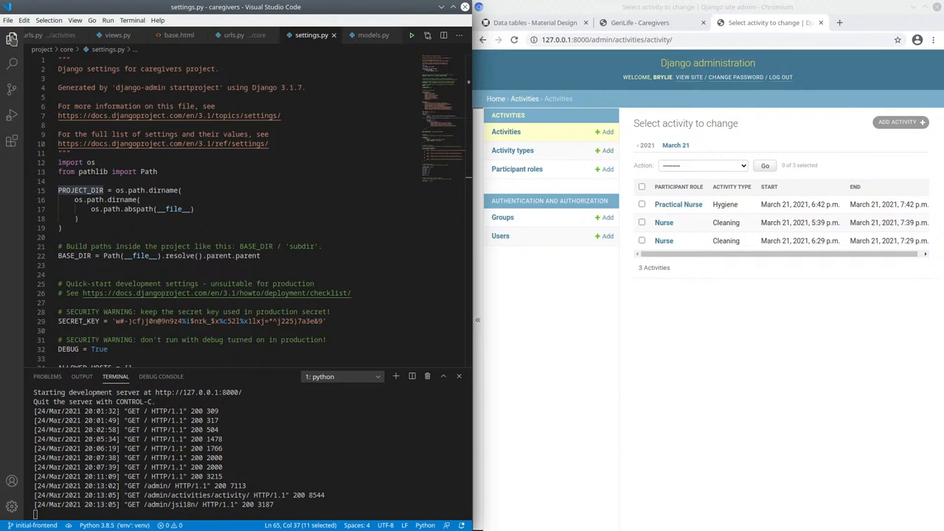
pyautogui.moveTo(738, 361)
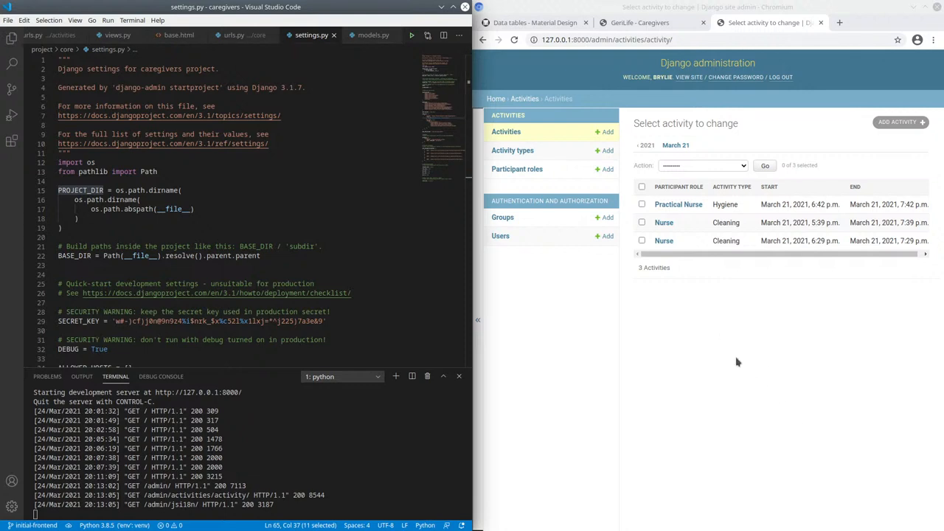
pyautogui.moveTo(762, 323)
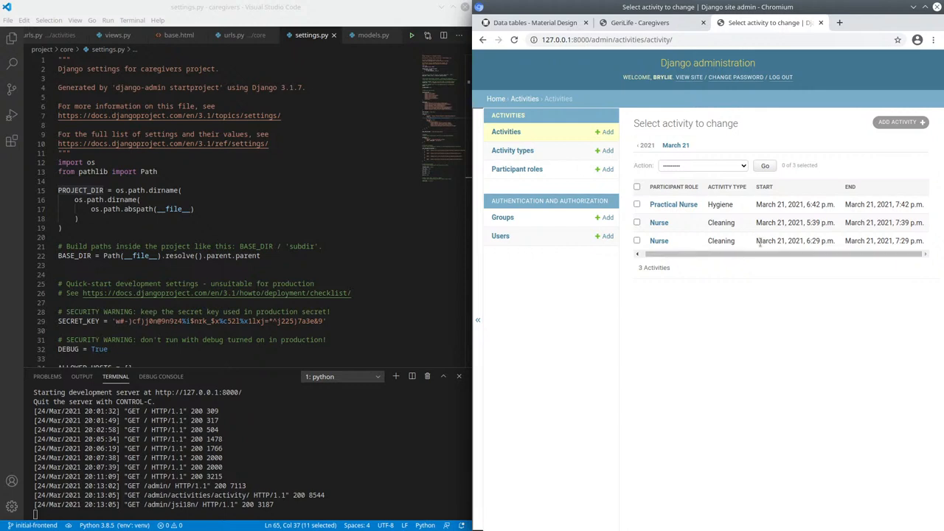
pyautogui.moveTo(556, 165)
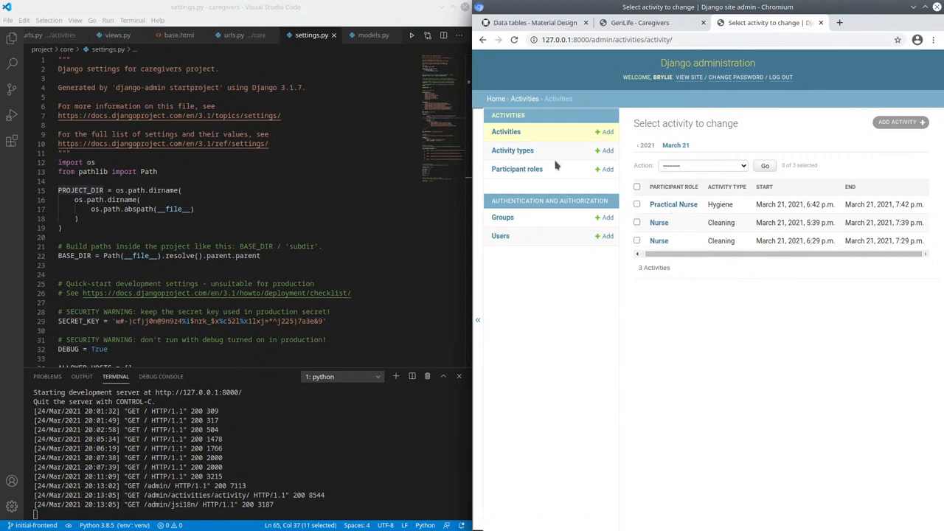
pyautogui.moveTo(783, 279)
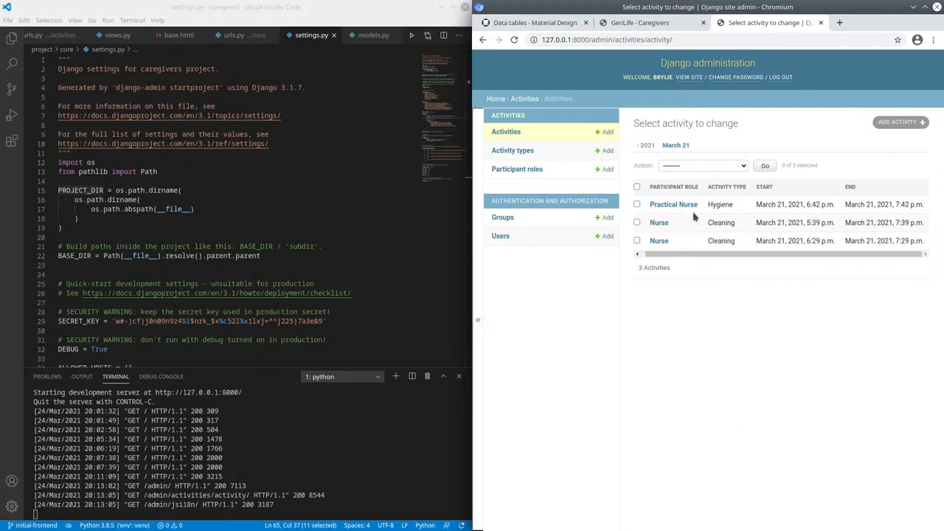
# - Start a new activity, check the participant role choices, then view the Activities list page
pyautogui.click(899, 122)
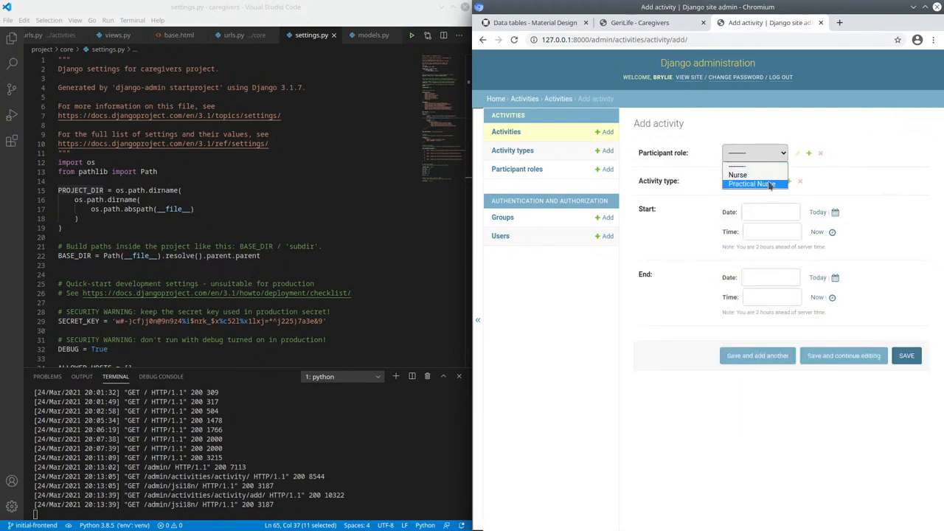
pyautogui.click(745, 181)
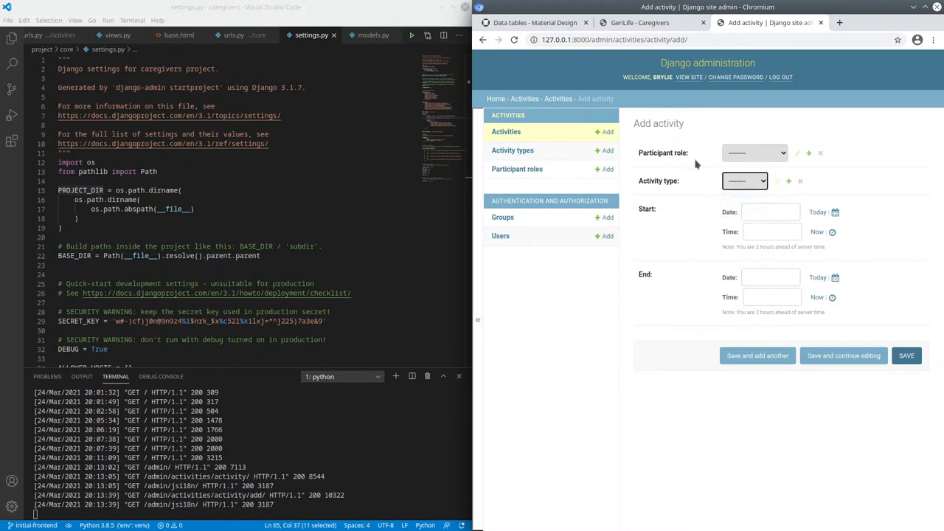
pyautogui.moveTo(771, 212)
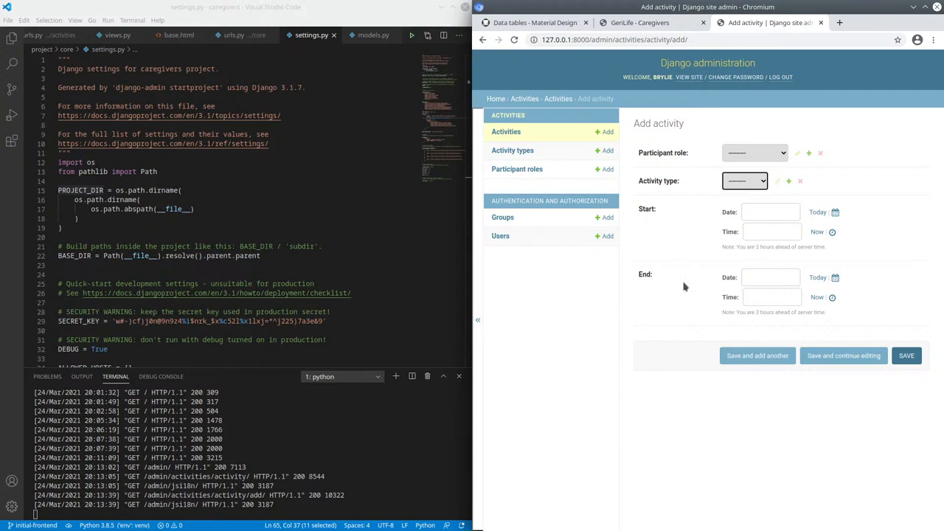
pyautogui.moveTo(639, 170)
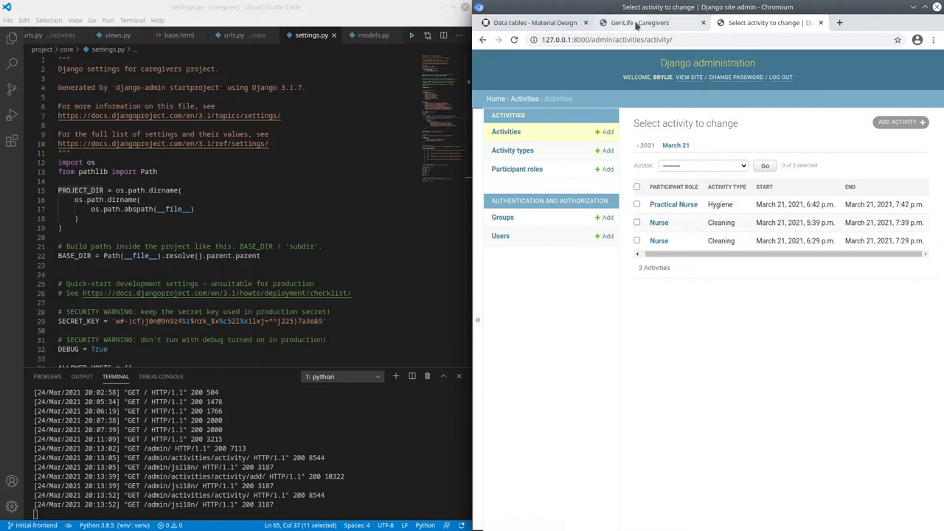
pyautogui.click(639, 22)
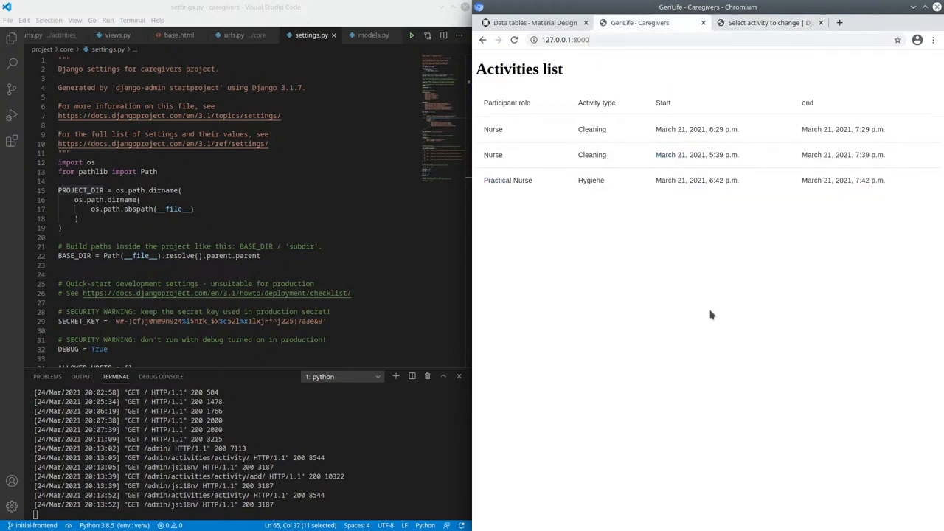
pyautogui.moveTo(548, 104)
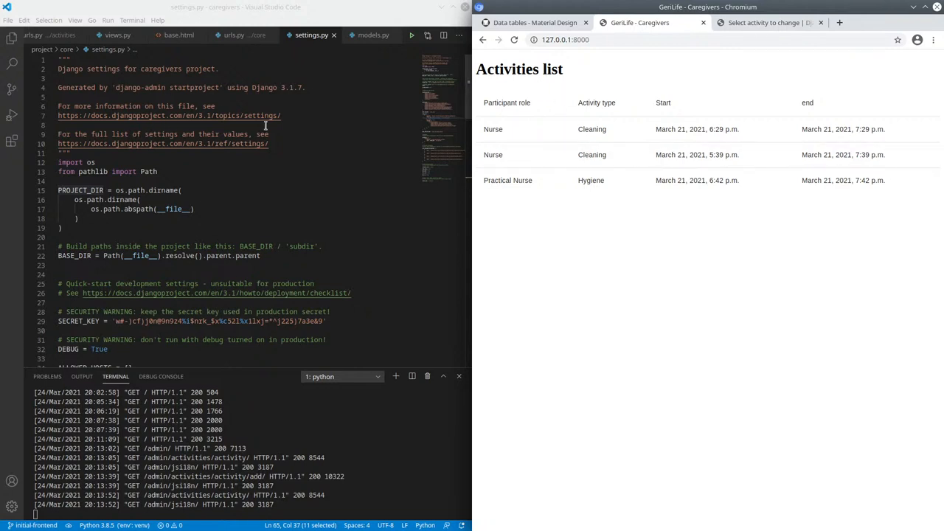
pyautogui.moveTo(414, 183)
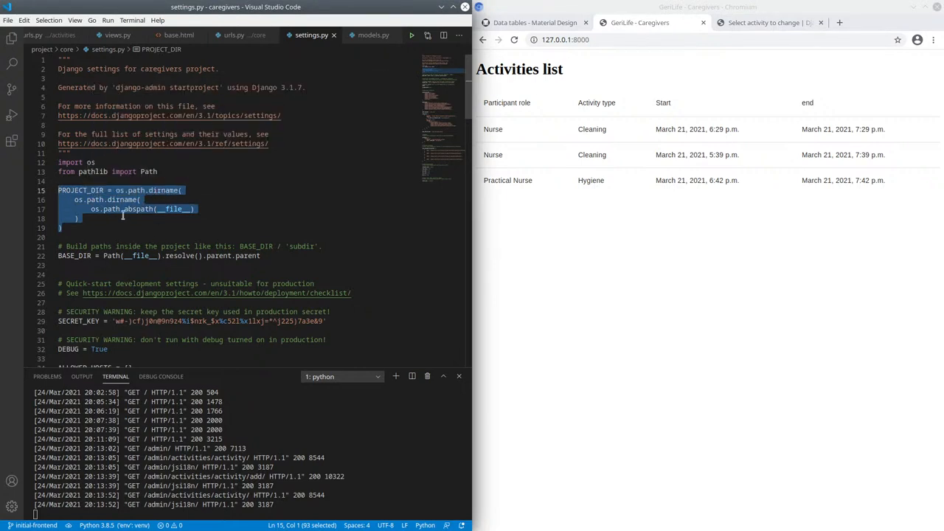
pyautogui.moveTo(57, 97)
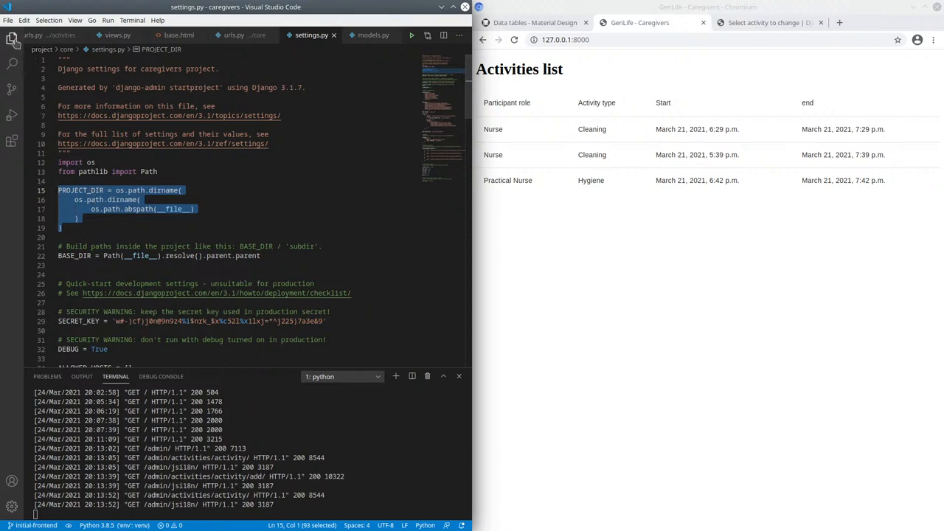
# - Reveal the caregivers project file tree and pick out PROJECT_DIR's dirname definition in settings.py
pyautogui.click(11, 38)
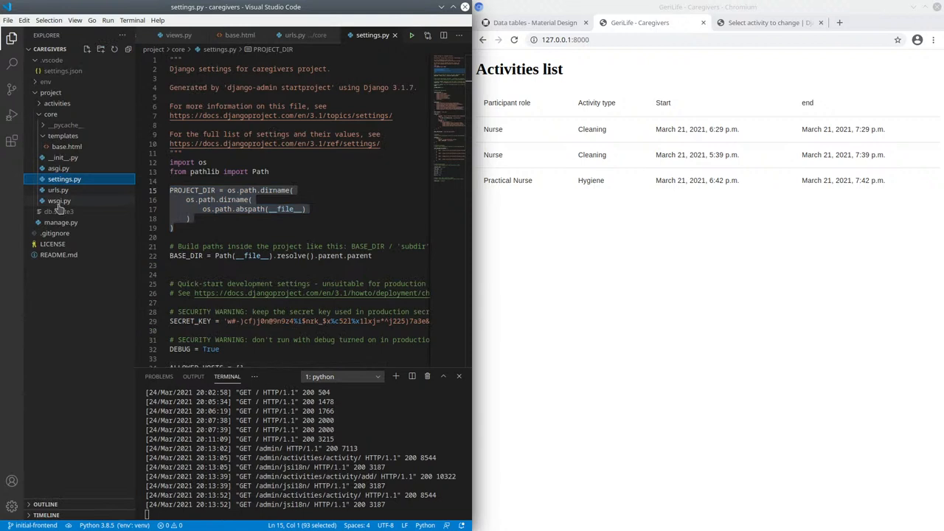
pyautogui.moveTo(58, 201)
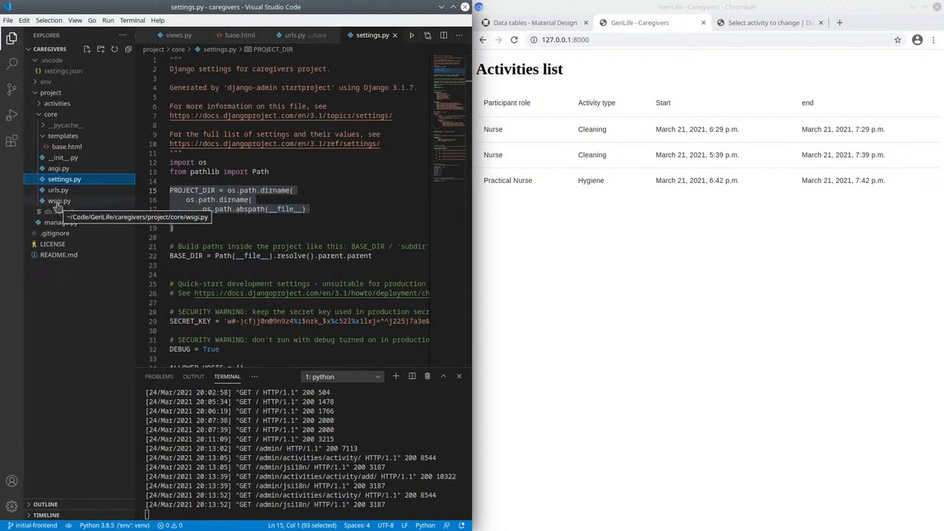
pyautogui.moveTo(299, 216)
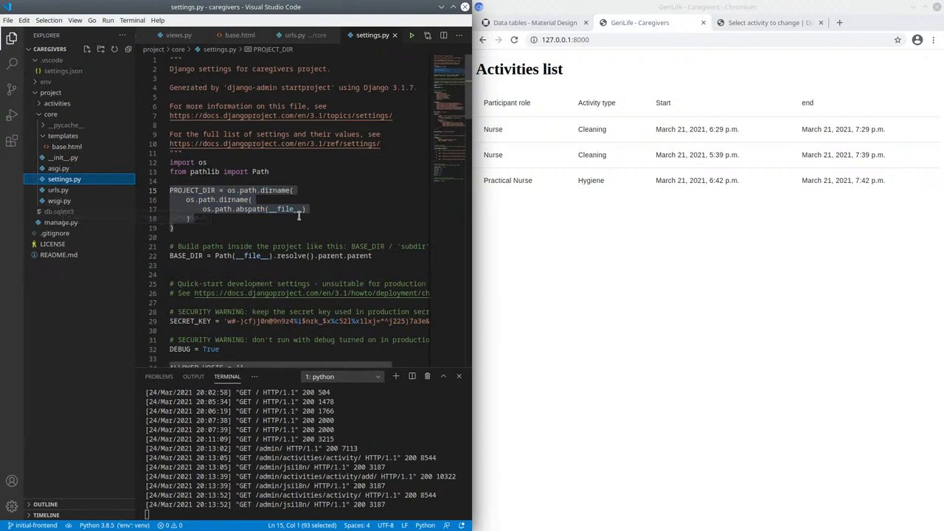
pyautogui.doubleClick(285, 209)
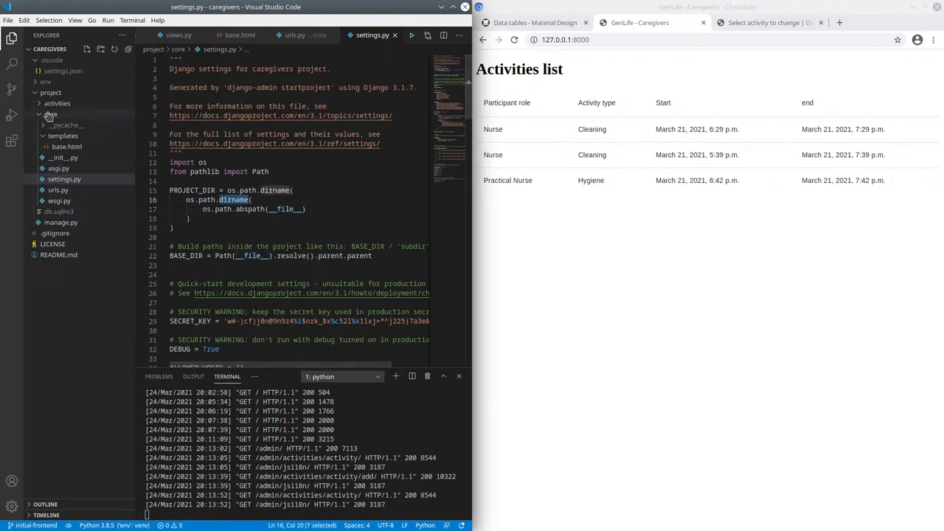
pyautogui.click(50, 114)
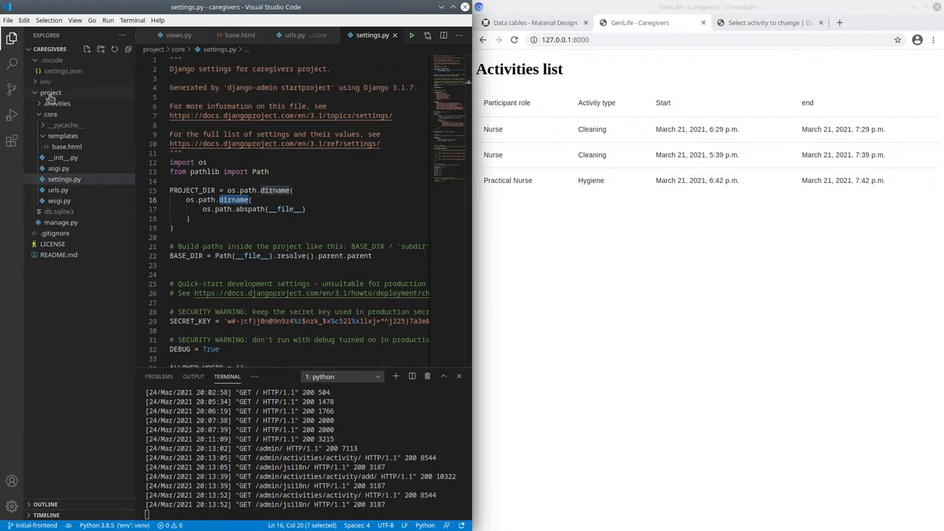
pyautogui.doubleClick(192, 190)
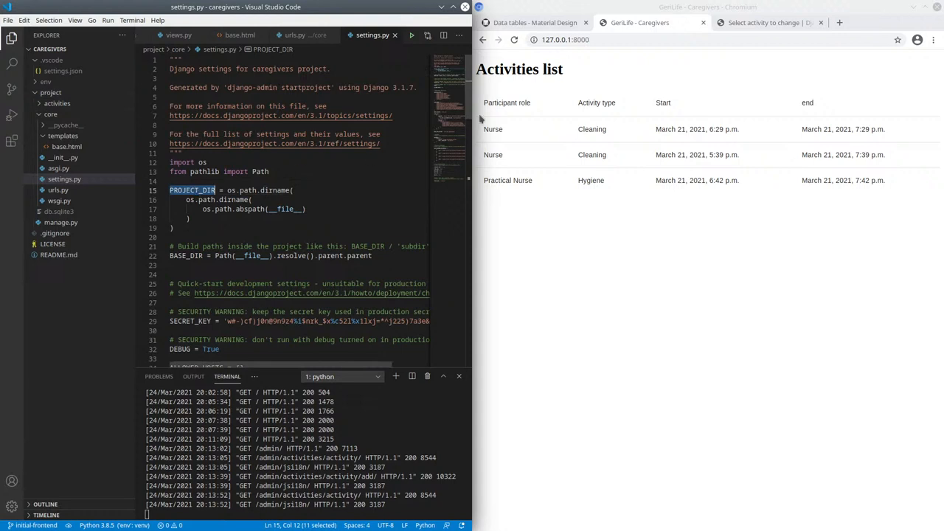
# - Bring TEMPLATES into view and pick out the core/templates path in its DIRS os.path.join call
pyautogui.scroll(-3)
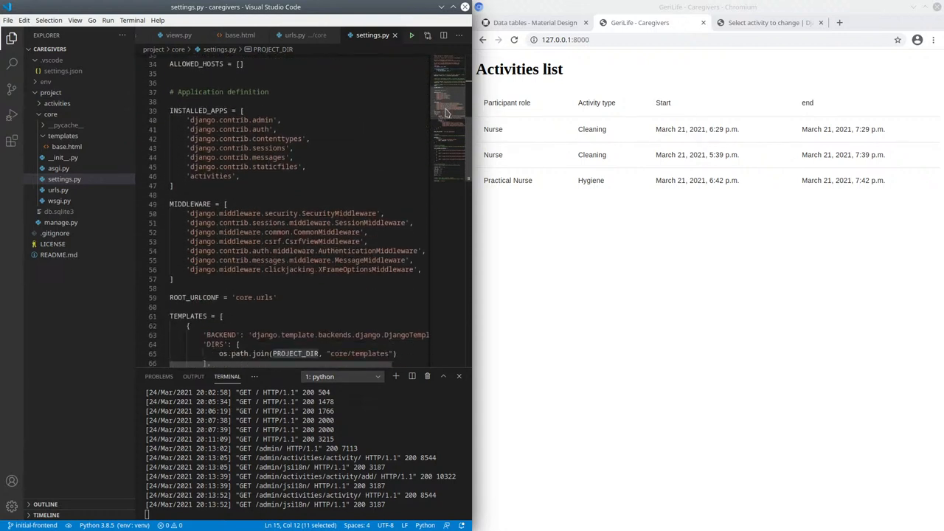
pyautogui.scroll(-3)
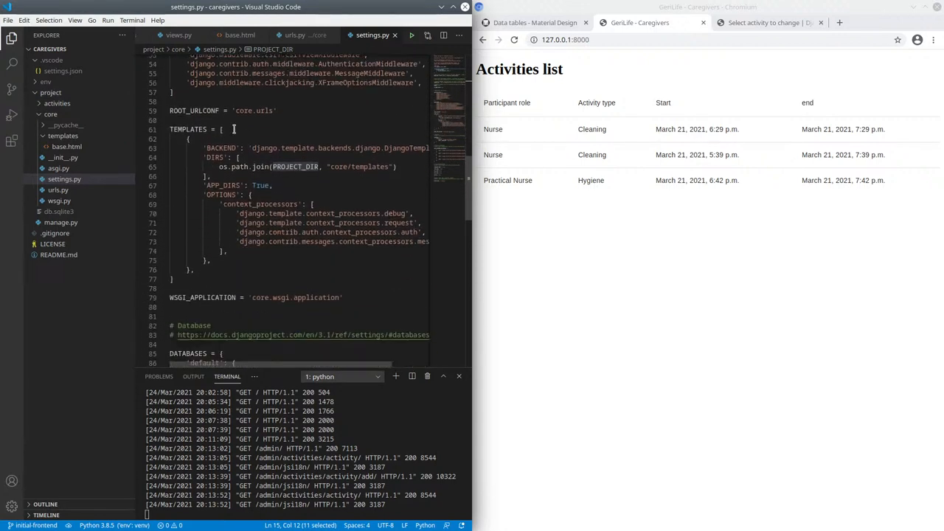
pyautogui.click(225, 129)
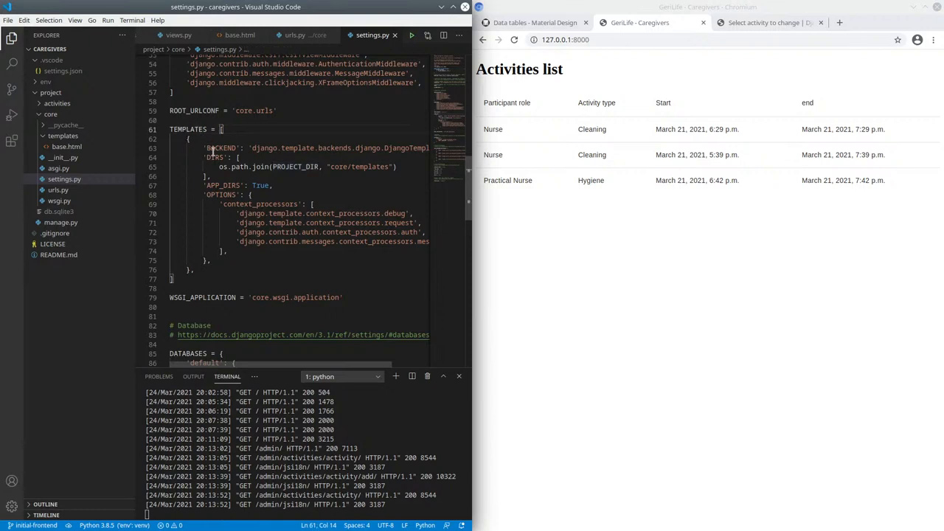
pyautogui.click(208, 157)
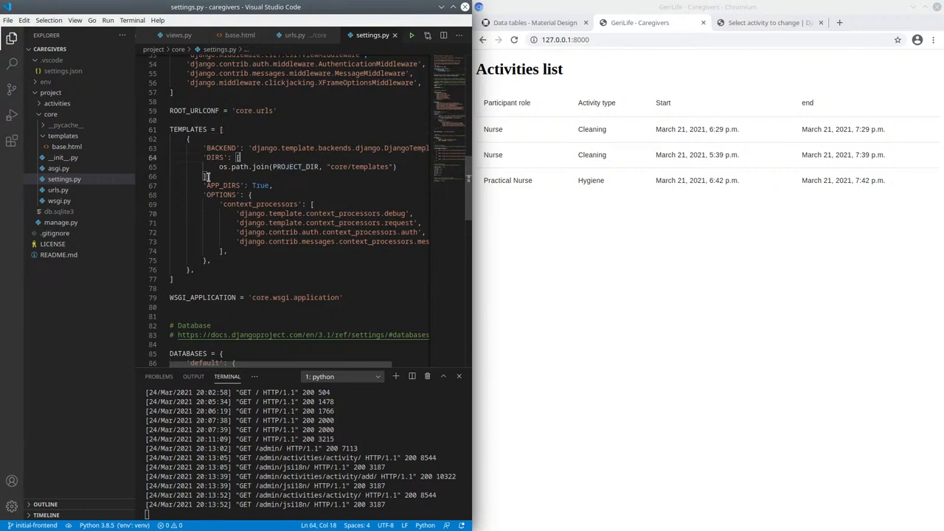
pyautogui.doubleClick(296, 166)
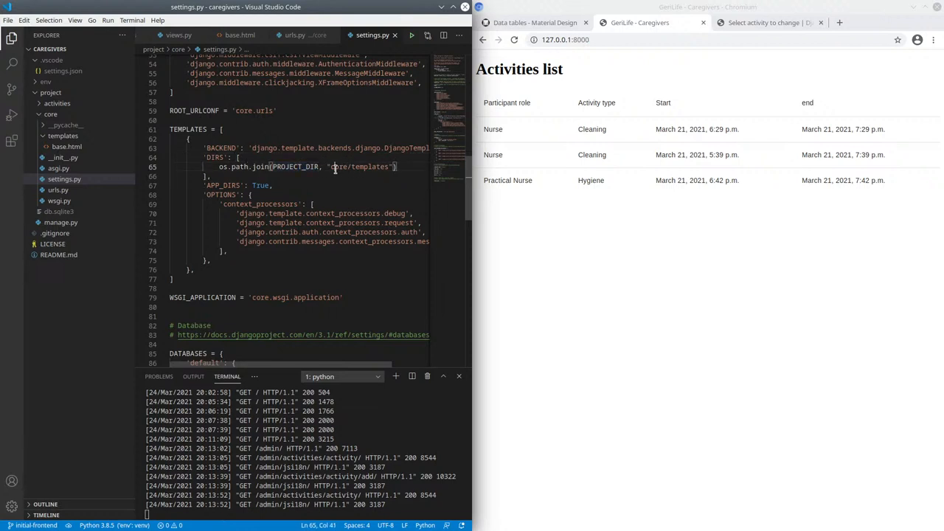
pyautogui.doubleClick(370, 166)
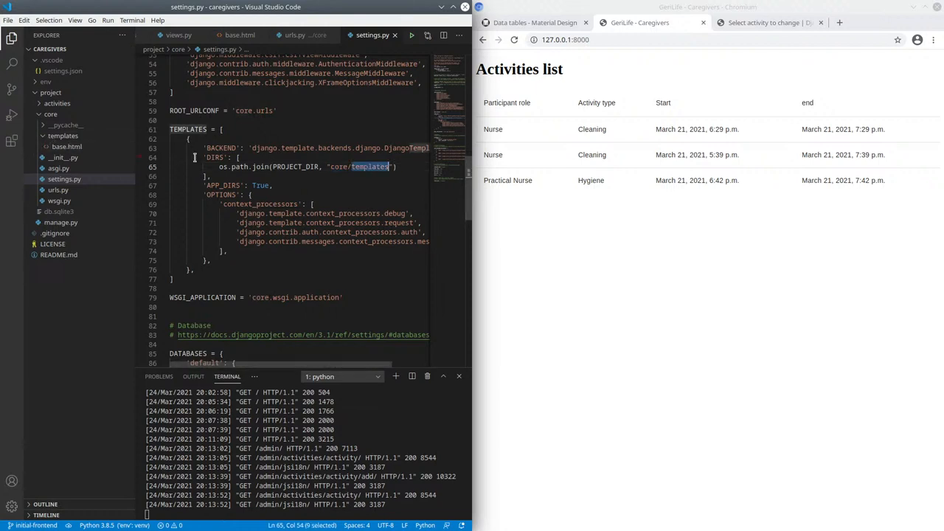
# - Show base.html full-width and mark the unpkg Material Components link and script lines
pyautogui.click(67, 146)
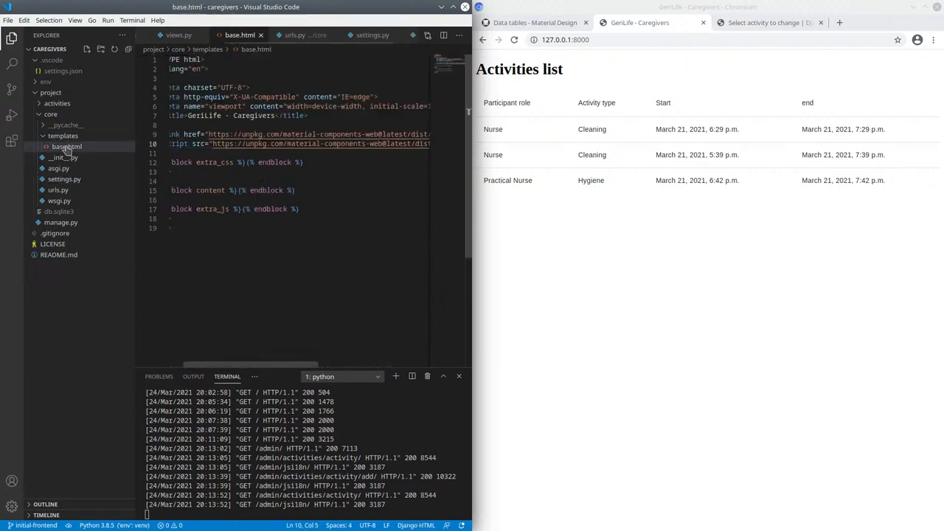
pyautogui.click(11, 37)
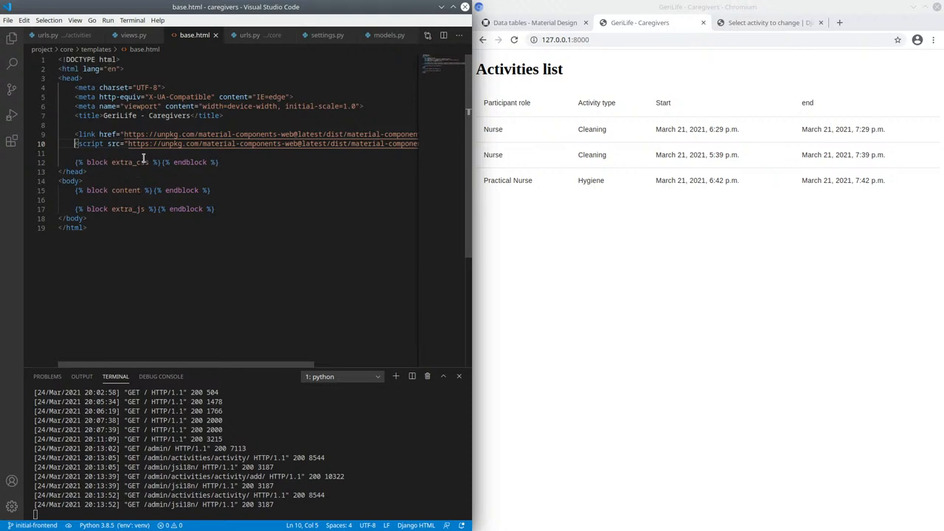
pyautogui.click(75, 133)
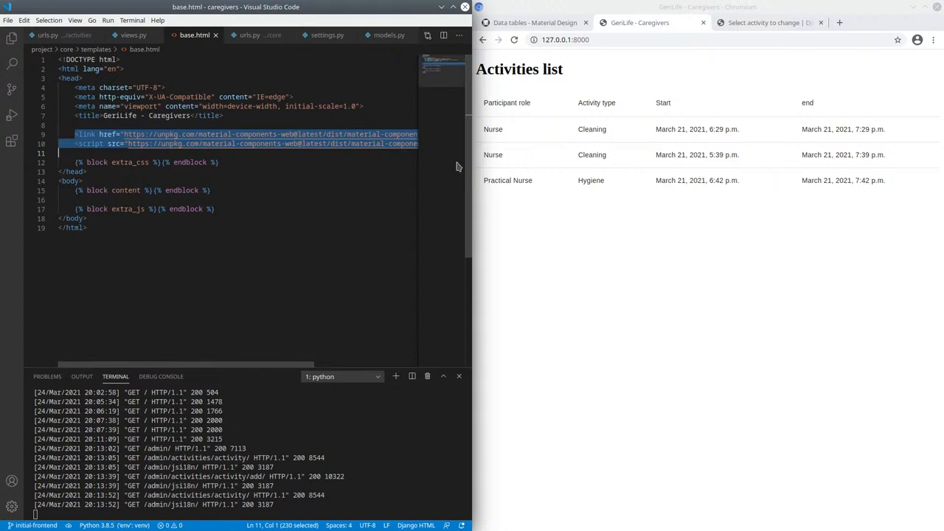
# - Review the Material data tables code example, then go to the material.io homepage
pyautogui.click(535, 22)
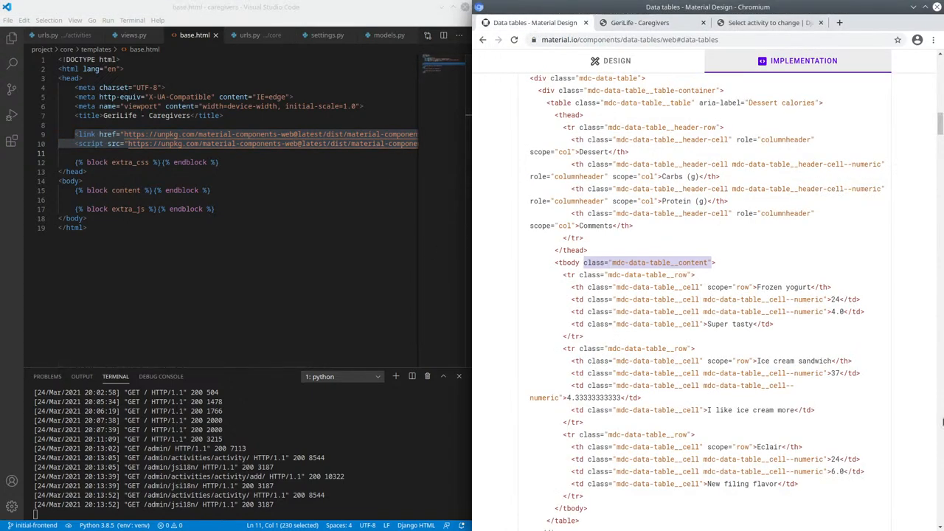
pyautogui.scroll(3)
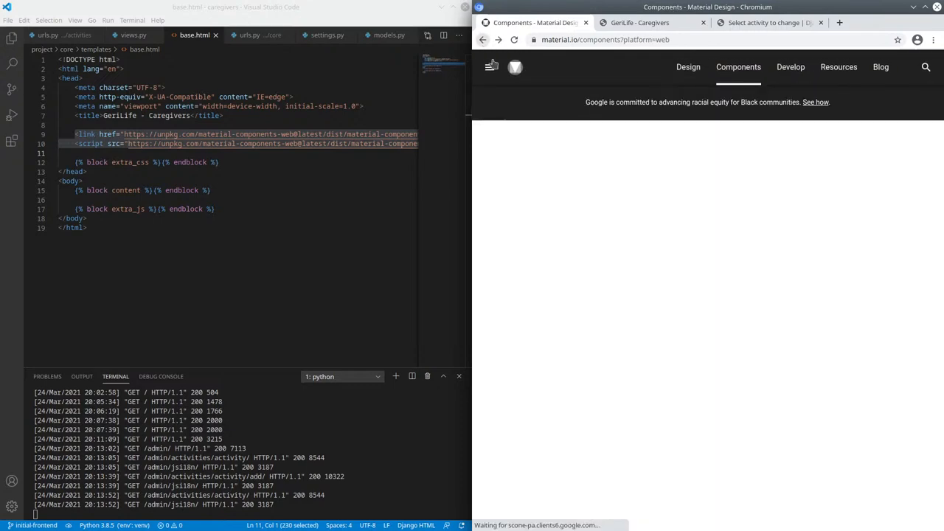
pyautogui.click(491, 67)
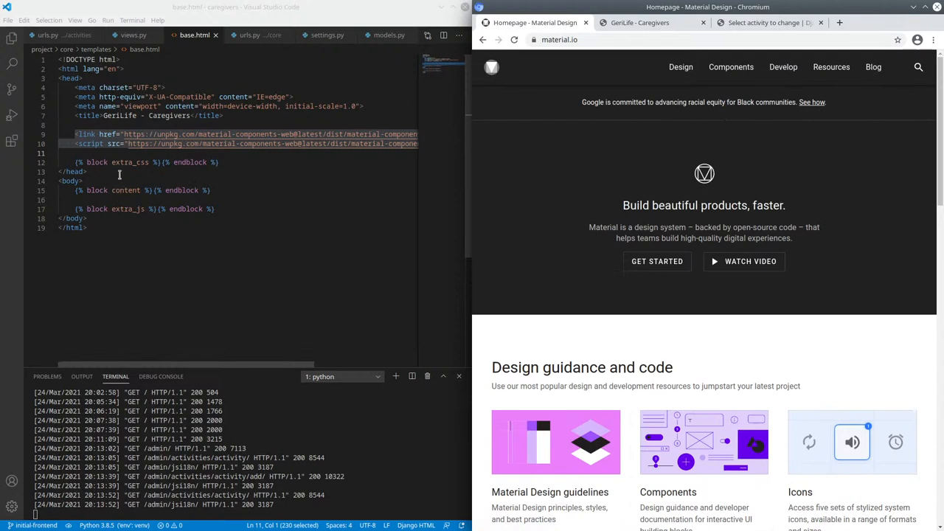
pyautogui.doubleClick(130, 162)
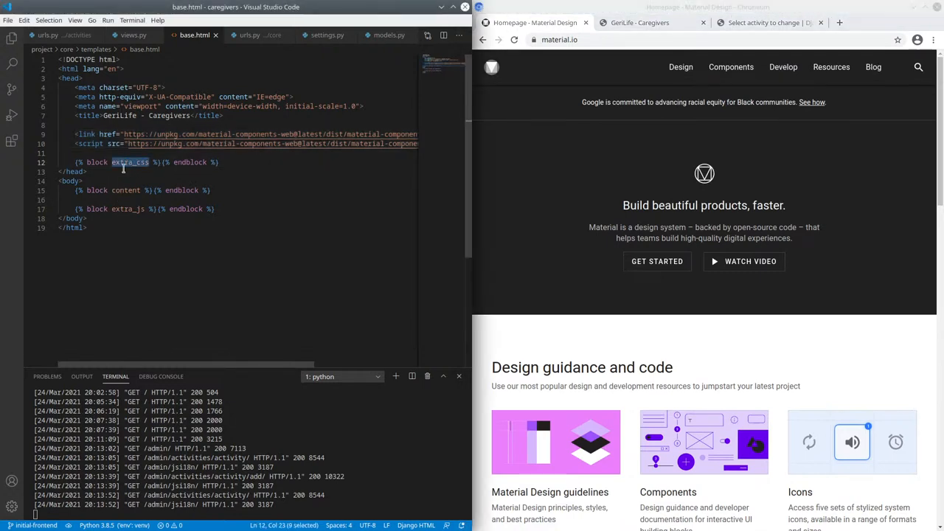
pyautogui.moveTo(130, 182)
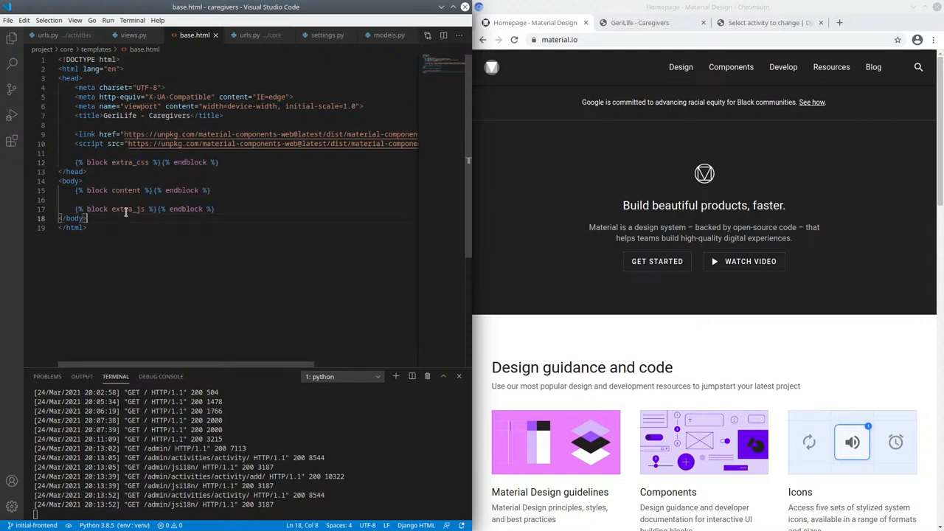
pyautogui.doubleClick(125, 190)
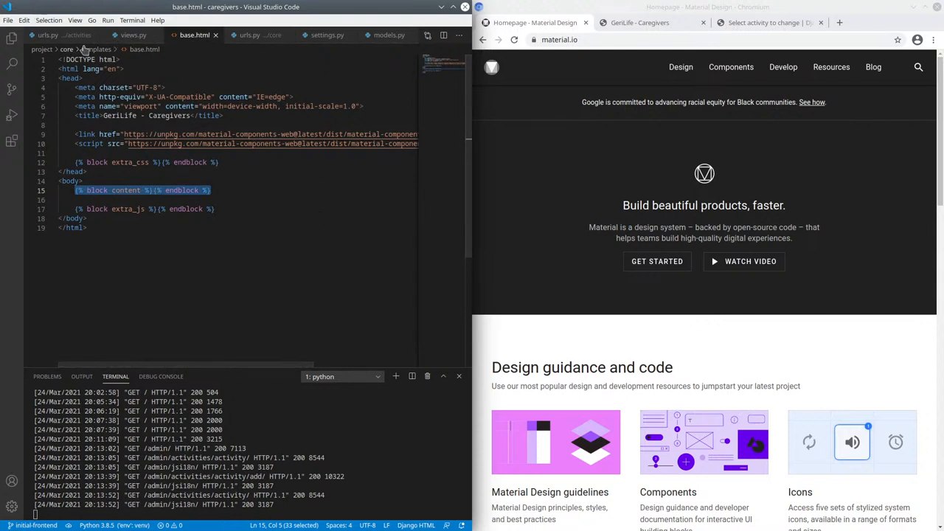
# - Show the project file tree listing core's templates, settings.py, urls.py and wsgi.py
pyautogui.click(11, 38)
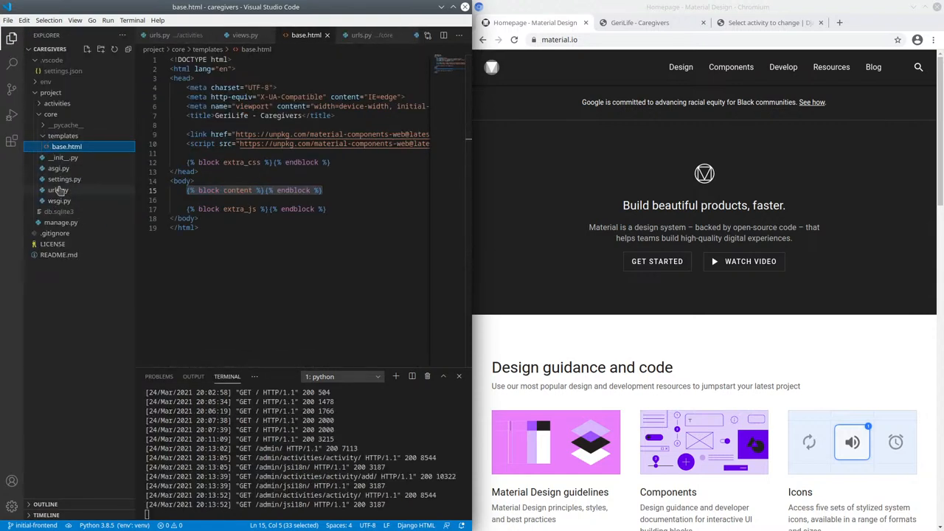
pyautogui.moveTo(57, 190)
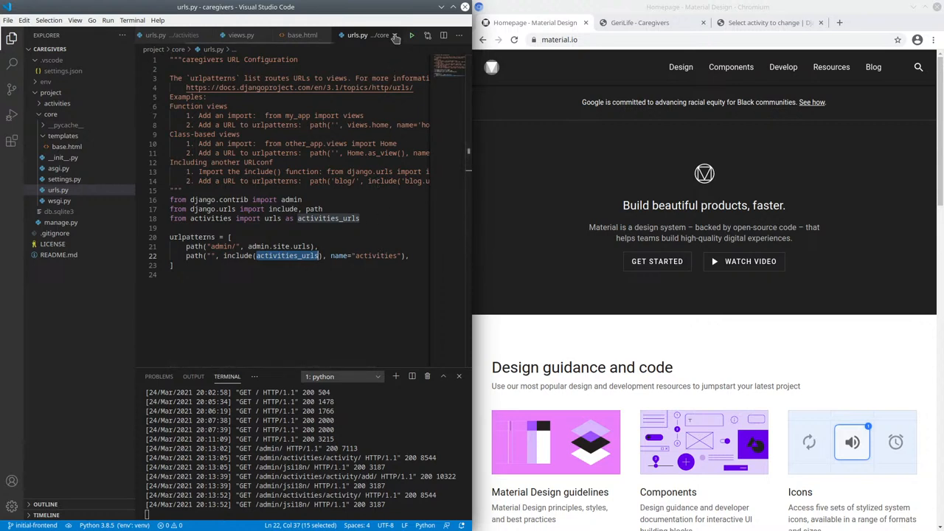
# - Close core urls.py and show the activities app's URL patterns full-width
pyautogui.click(278, 35)
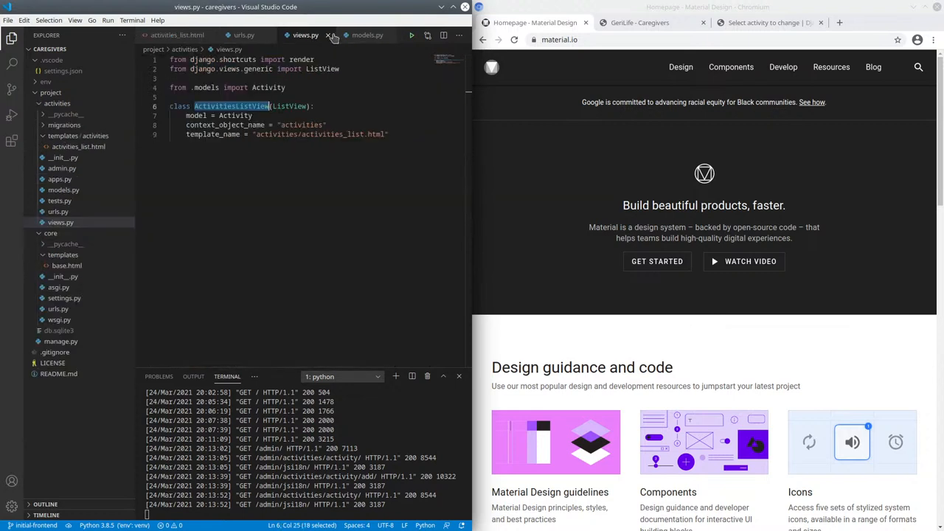
pyautogui.click(244, 35)
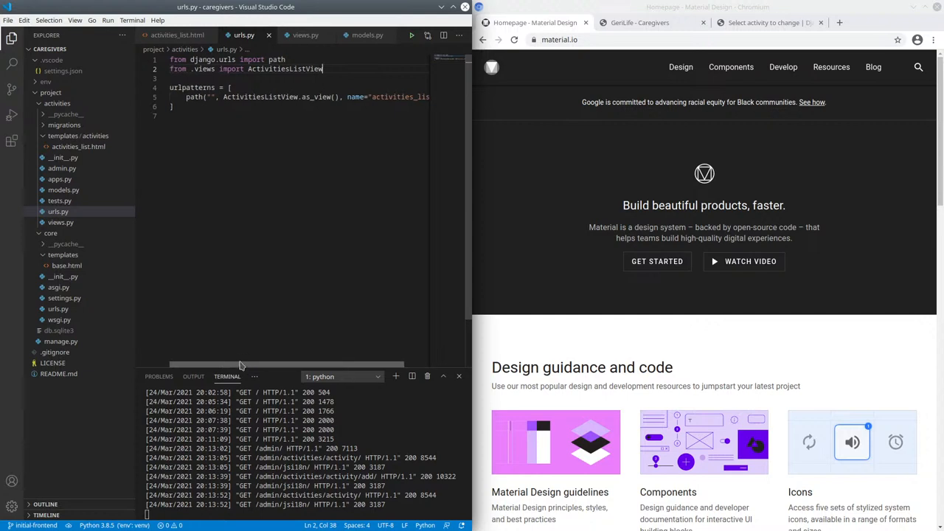
pyautogui.click(11, 37)
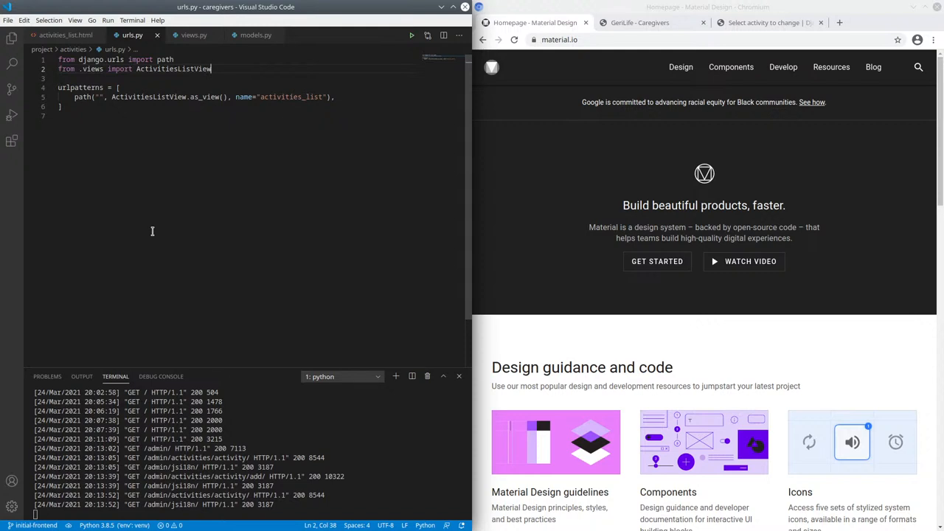
pyautogui.moveTo(141, 145)
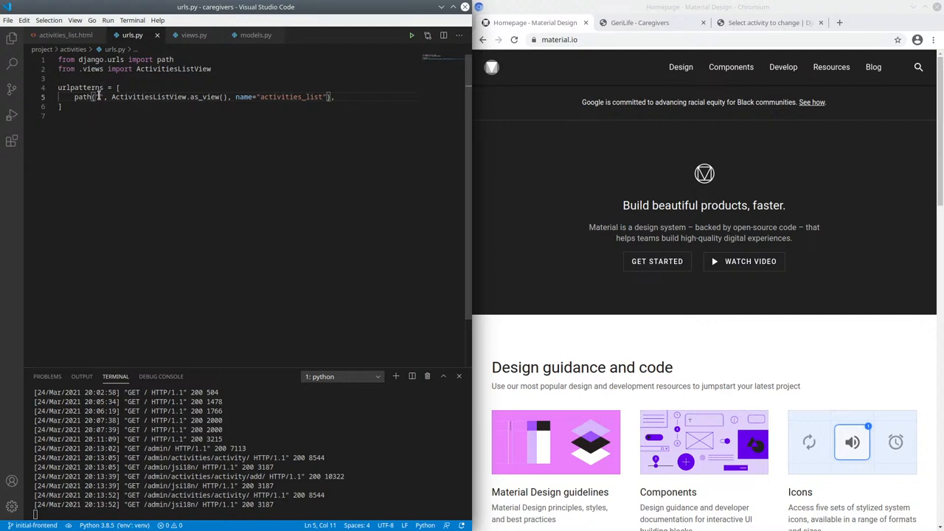
pyautogui.moveTo(186, 103)
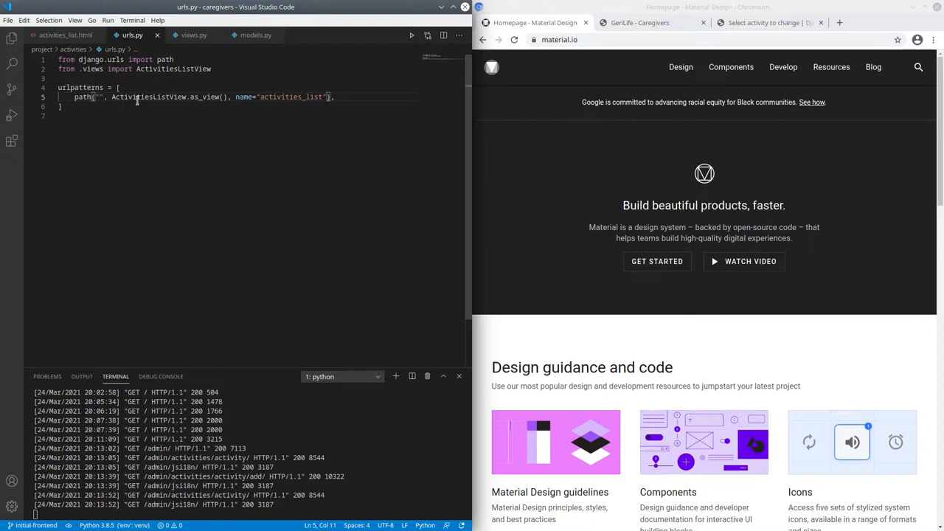
# - Mark ActivitiesListView and its as_view call in the route, then follow it to views.py
pyautogui.doubleClick(148, 97)
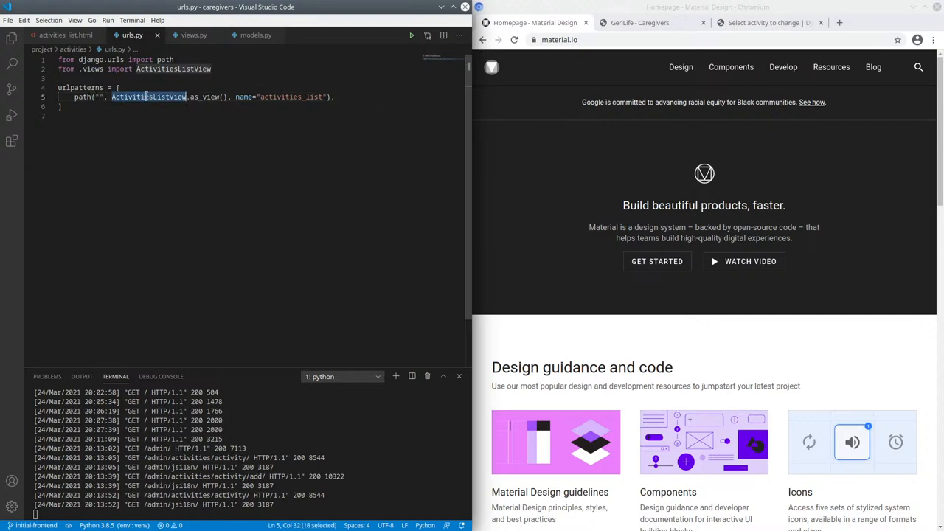
pyautogui.doubleClick(203, 96)
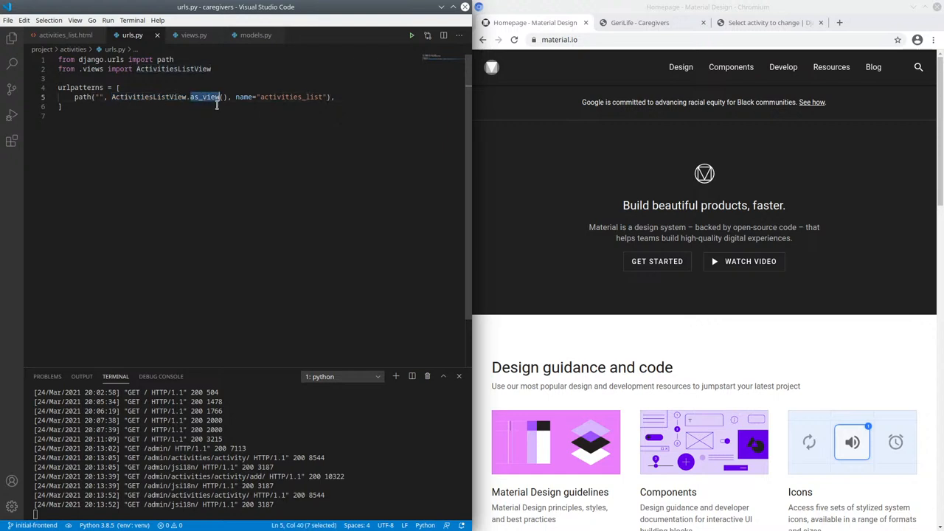
pyautogui.doubleClick(291, 96)
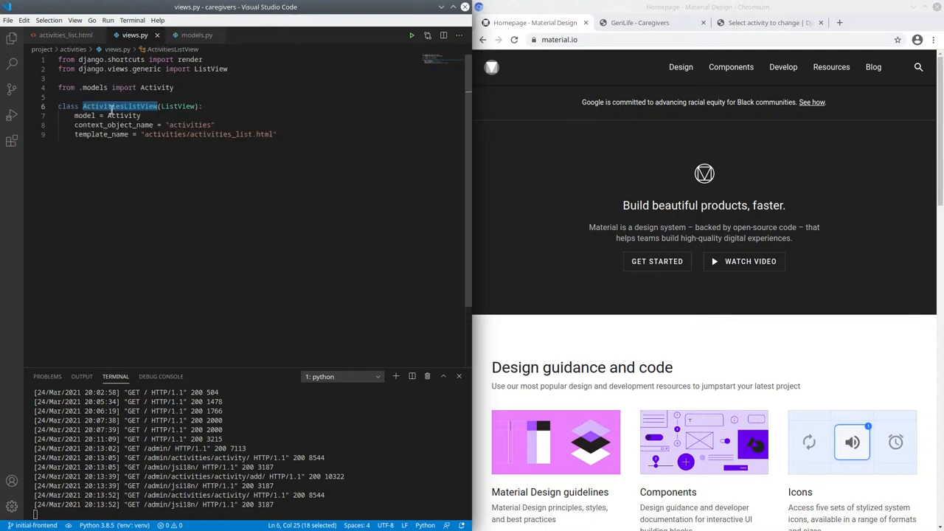
pyautogui.moveTo(177, 107)
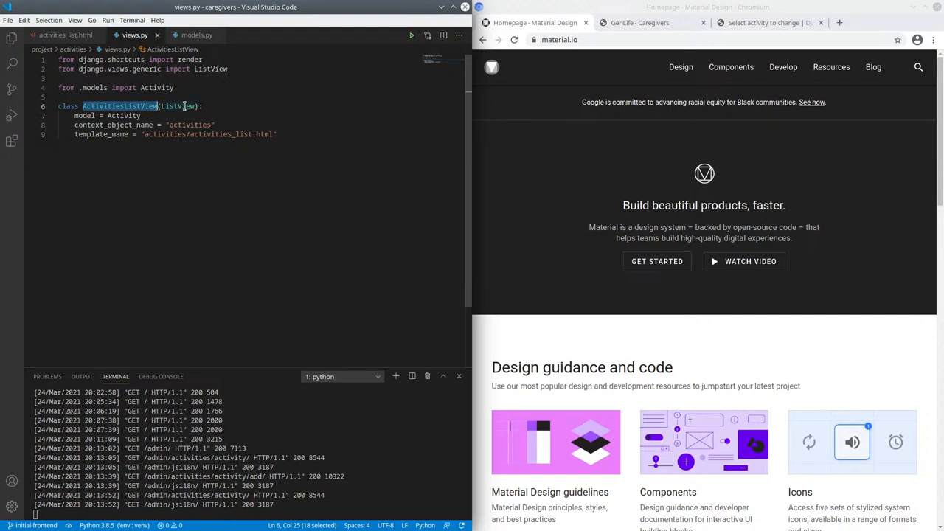
pyautogui.doubleClick(177, 106)
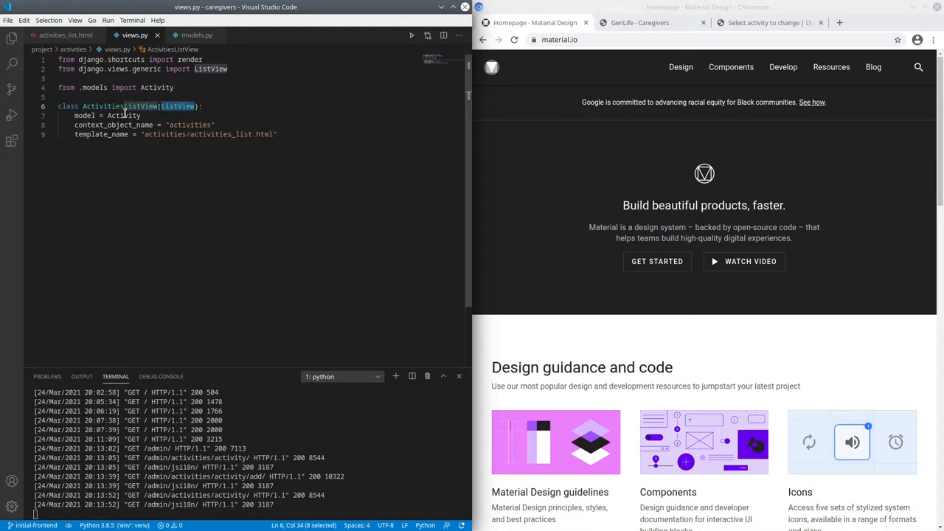
pyautogui.doubleClick(123, 115)
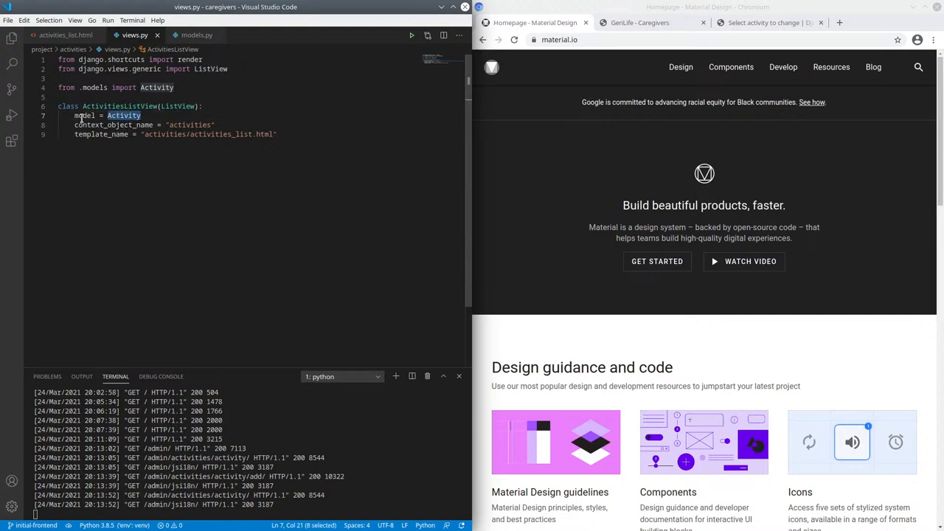
pyautogui.moveTo(190, 125)
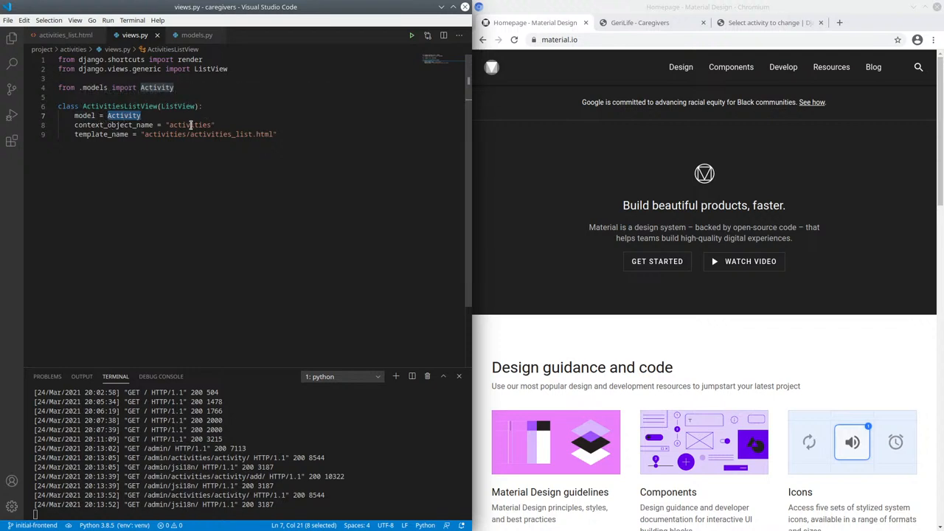
pyautogui.doubleClick(190, 125)
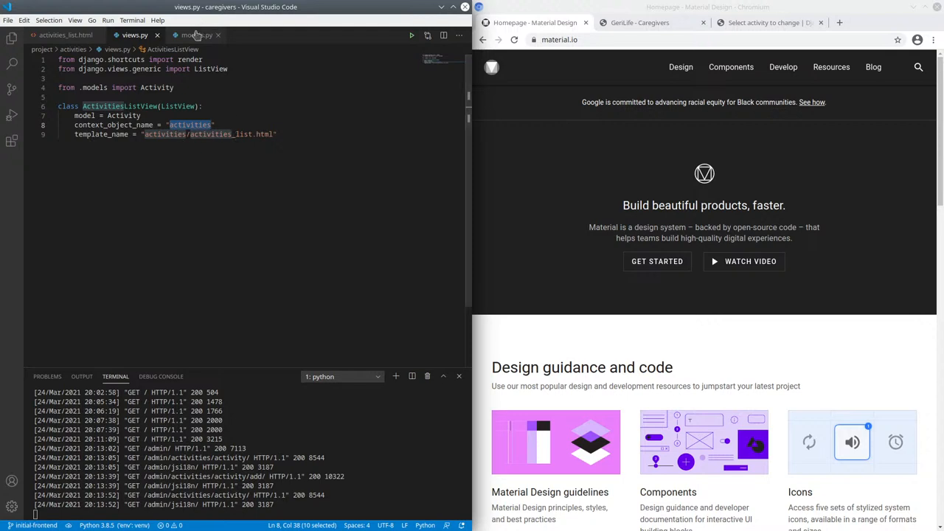
# - Review the Activity and ParticipantRole models in models.py, then bring up activities_list.html
pyautogui.click(197, 35)
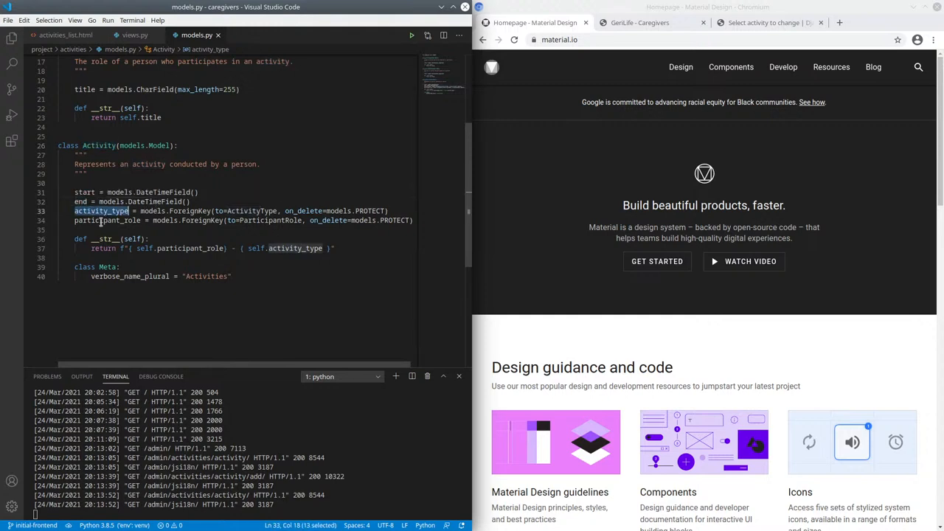
pyautogui.click(107, 220)
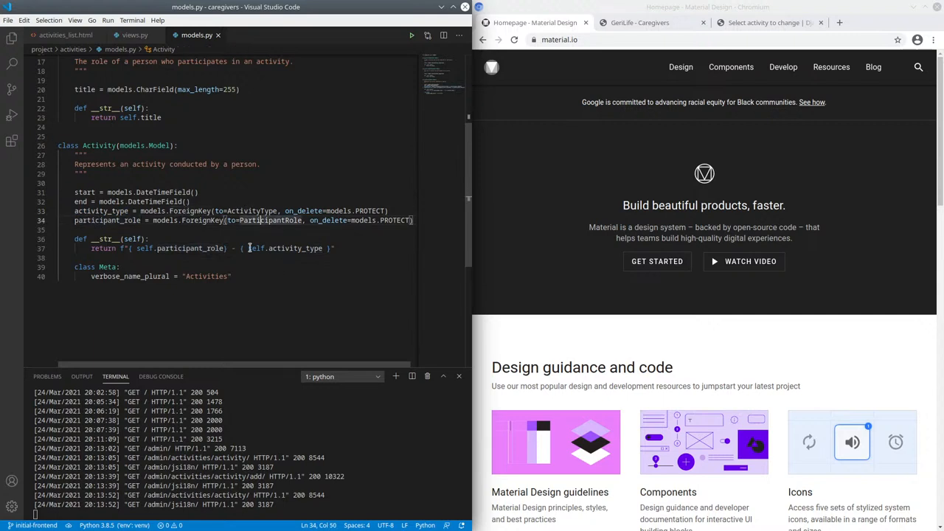
pyautogui.scroll(3)
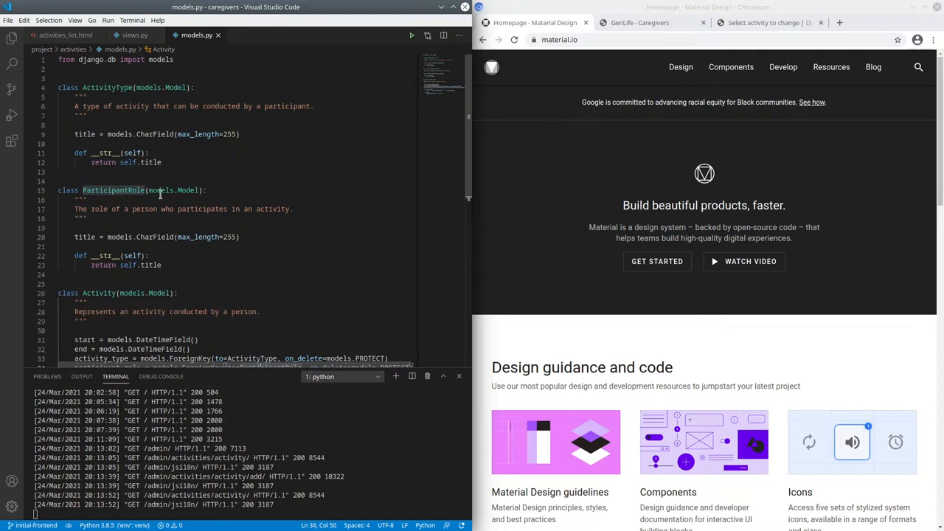
pyautogui.click(64, 35)
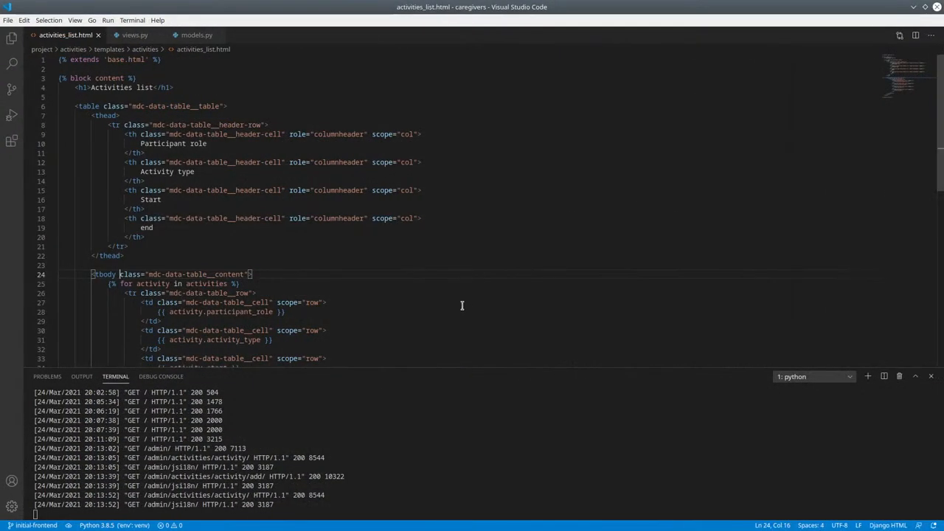
pyautogui.moveTo(370, 219)
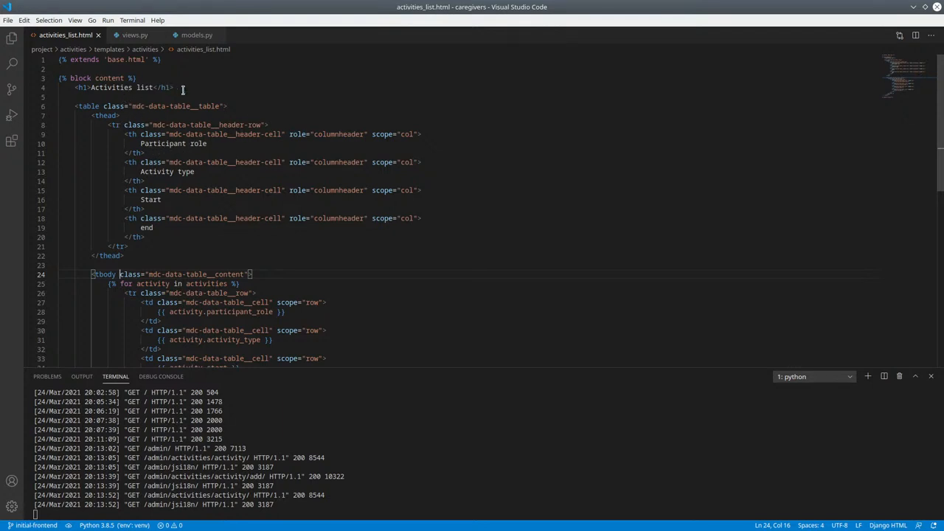
# - Mark the table element in activities_list.html to examine its mdc-data-table classes
pyautogui.tripleClick(125, 88)
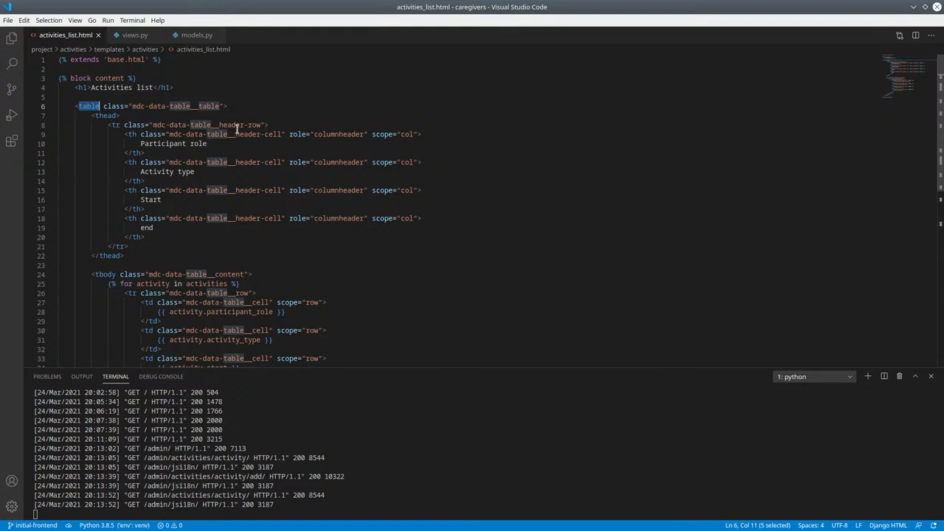
pyautogui.moveTo(210, 143)
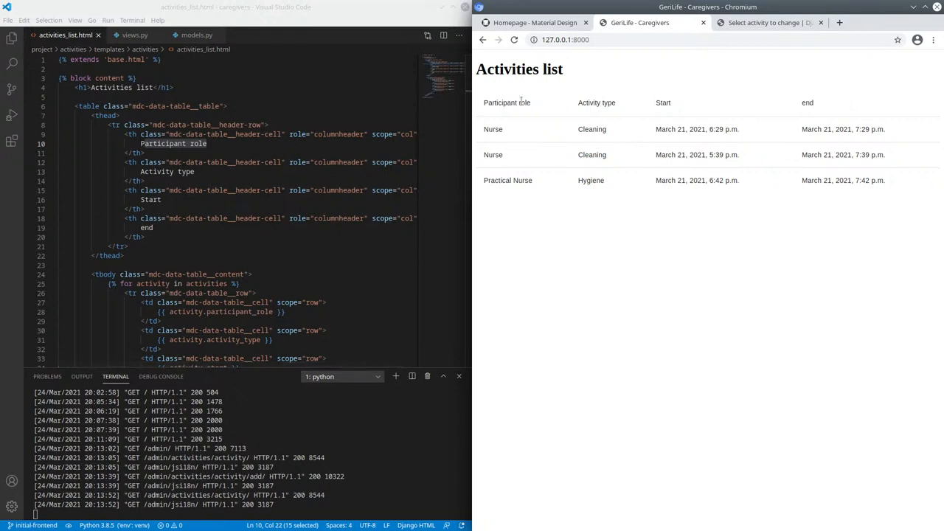
pyautogui.click(535, 22)
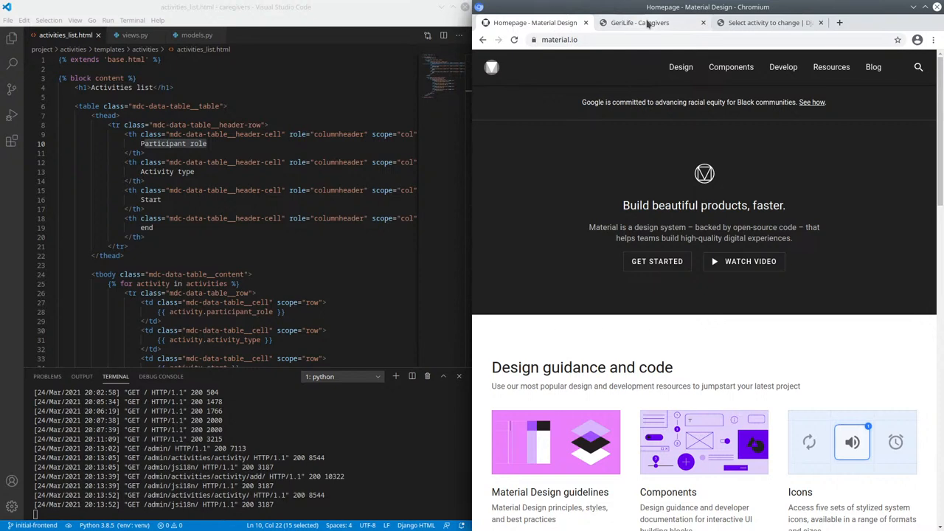
pyautogui.click(640, 23)
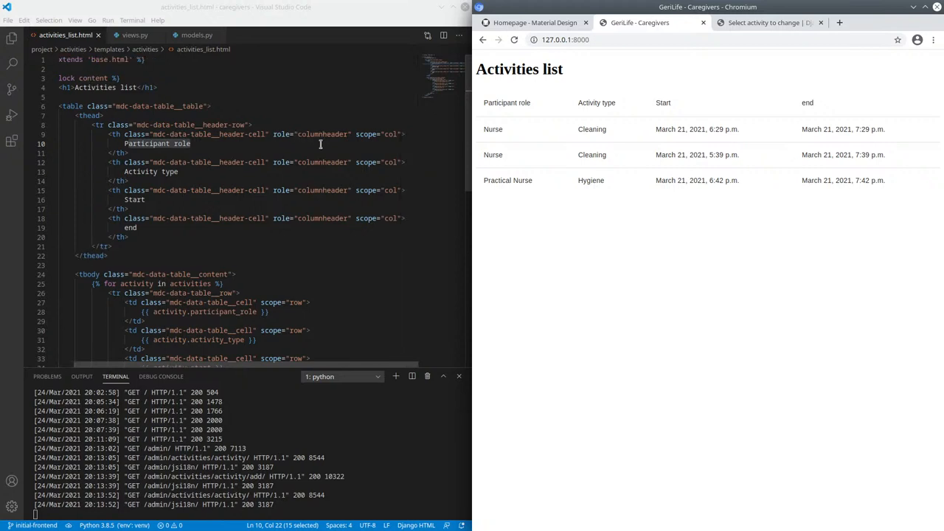
pyautogui.click(105, 115)
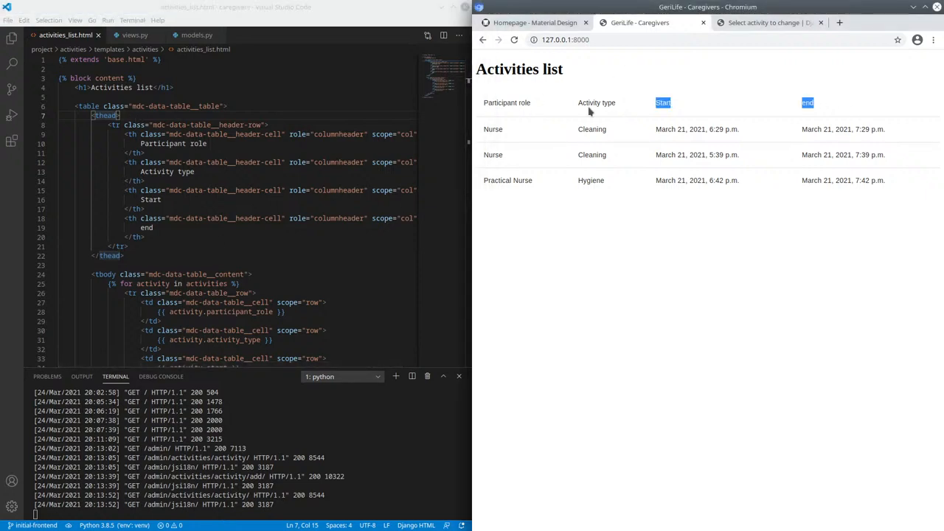
pyautogui.scroll(-3)
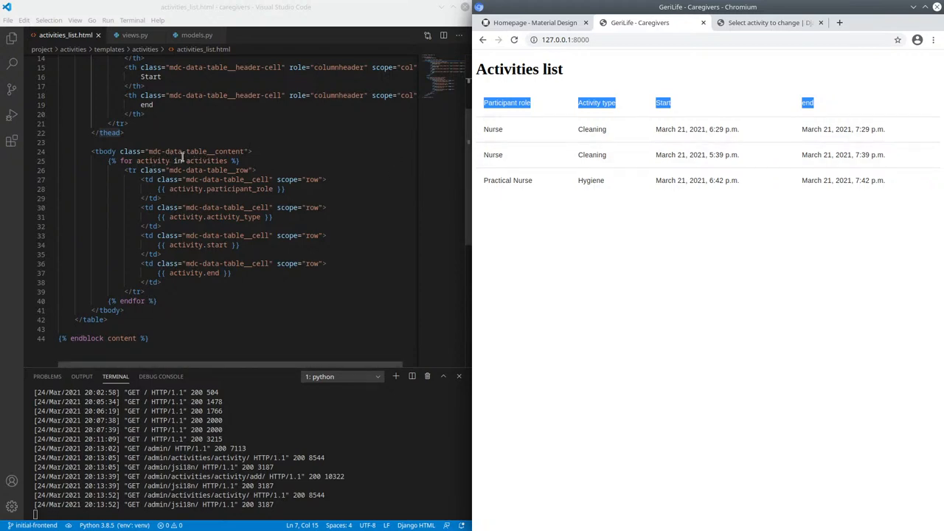
pyautogui.doubleClick(208, 161)
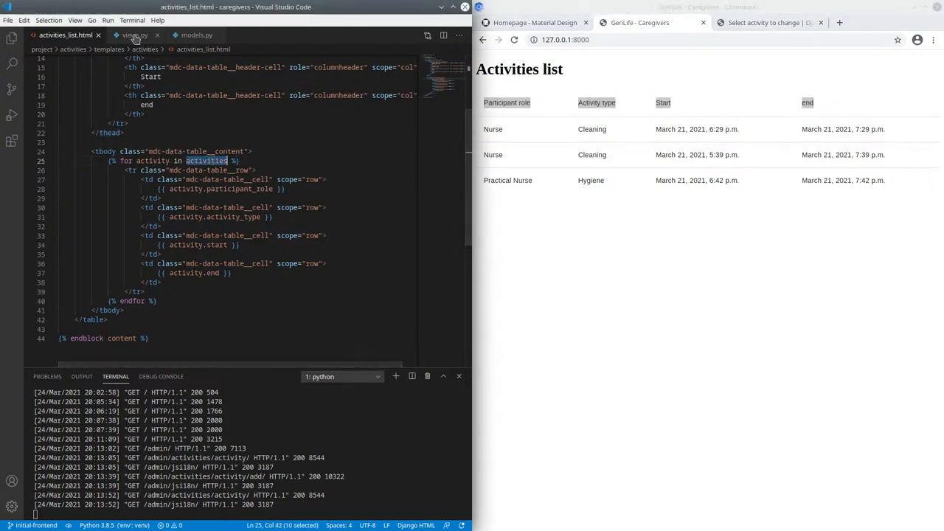
pyautogui.click(135, 34)
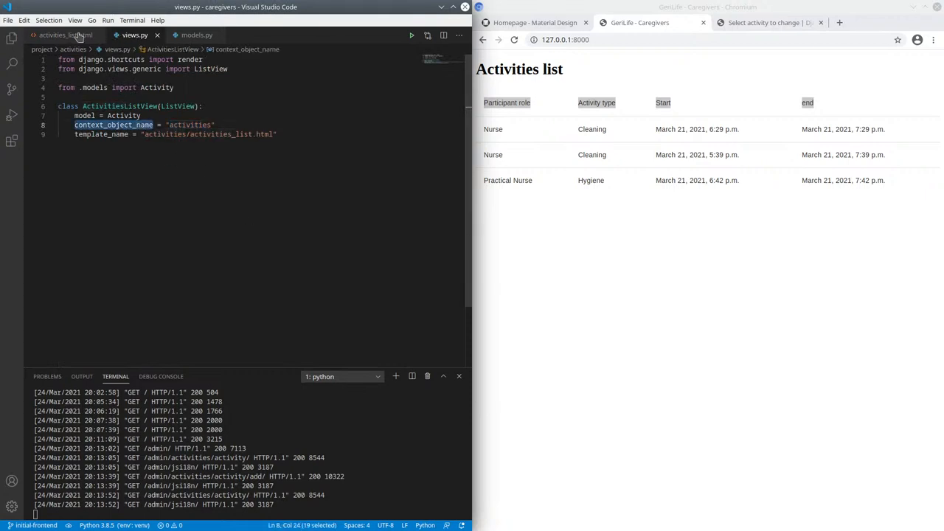
pyautogui.click(65, 35)
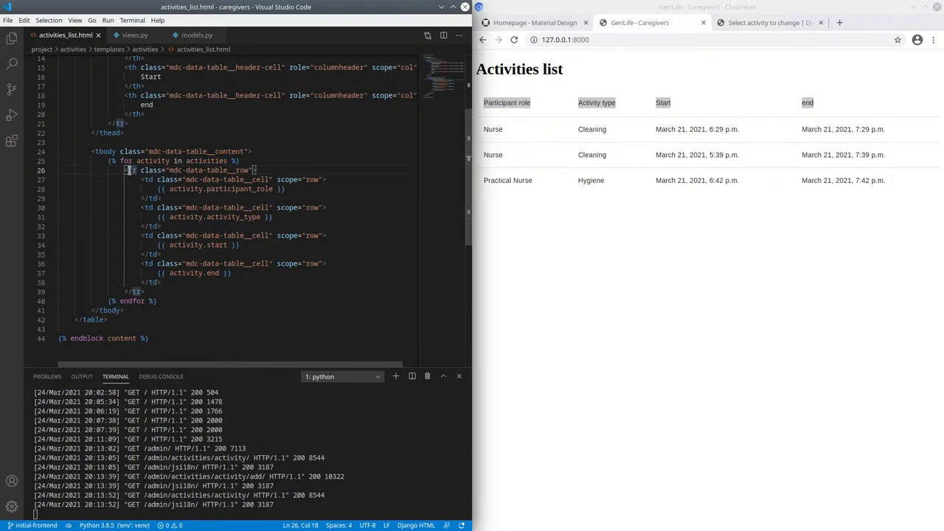
pyautogui.doubleClick(136, 170)
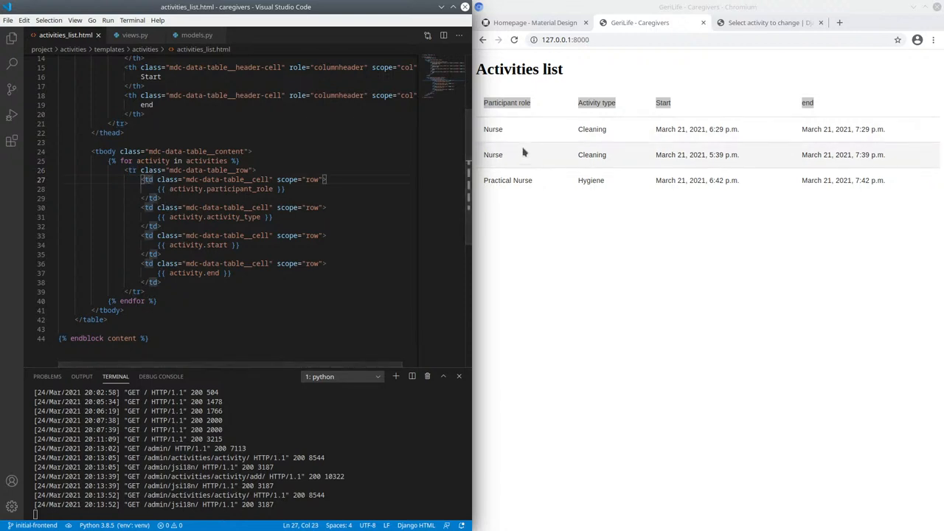
pyautogui.doubleClick(236, 189)
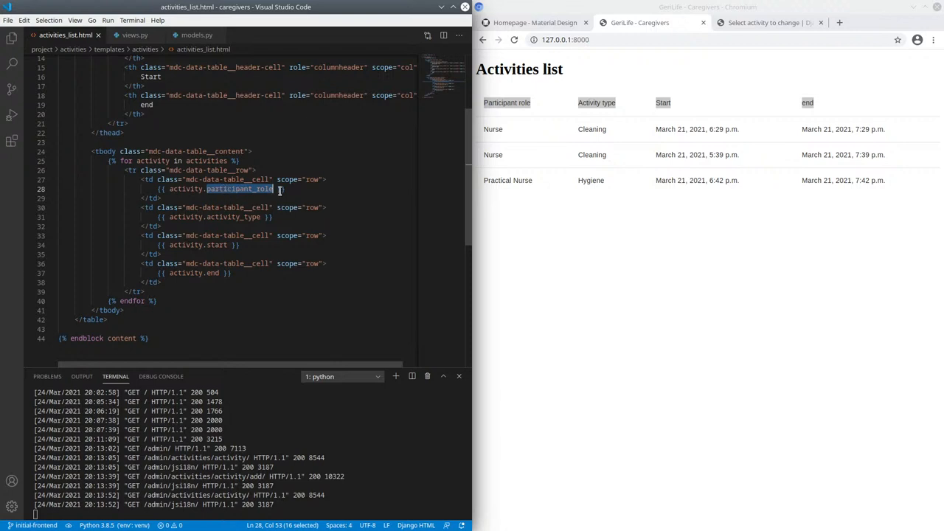
pyautogui.scroll(3)
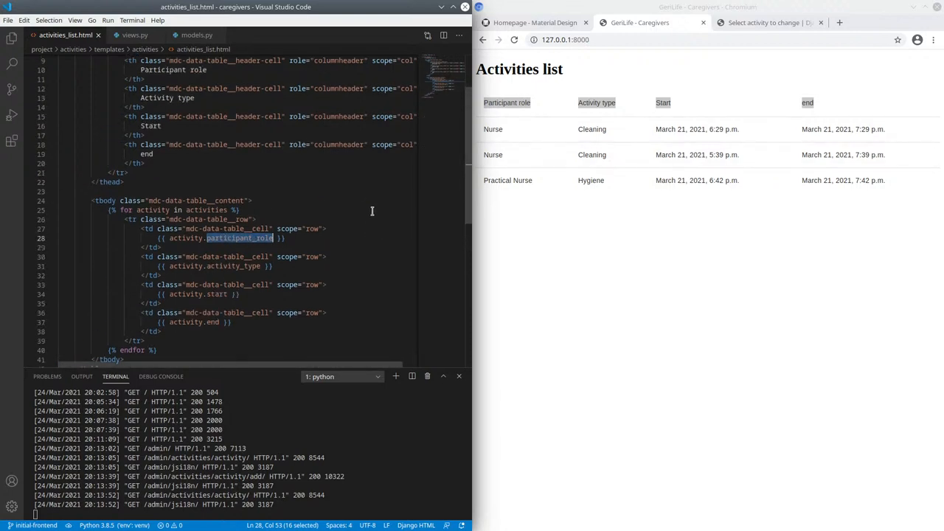
pyautogui.scroll(3)
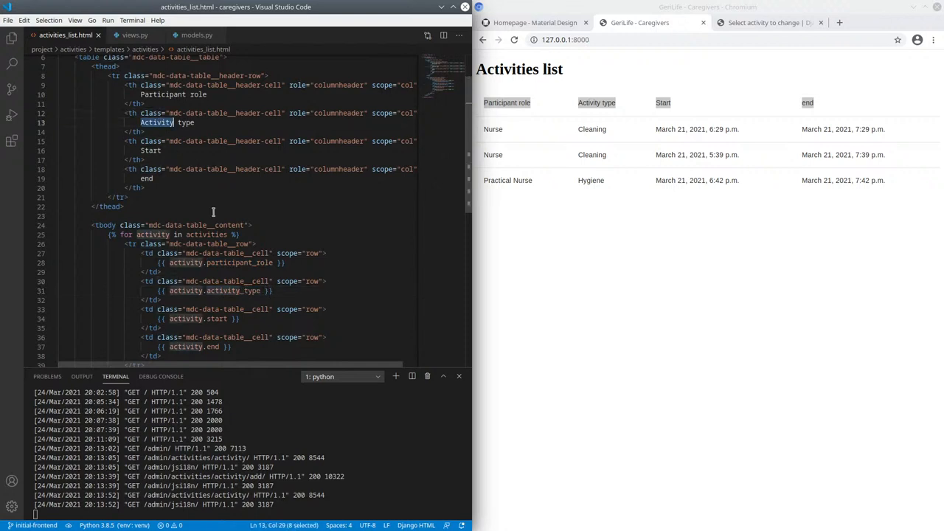
pyautogui.doubleClick(216, 319)
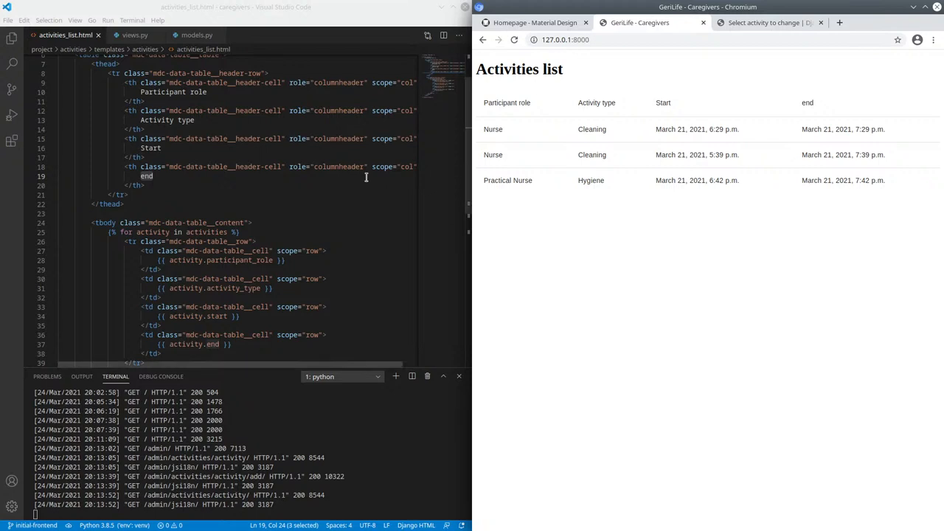
pyautogui.moveTo(609, 284)
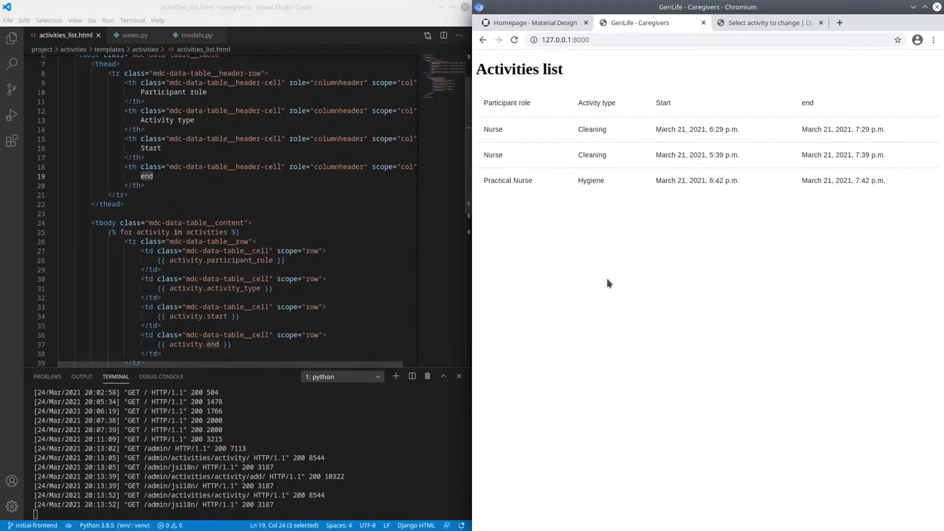
pyautogui.click(534, 22)
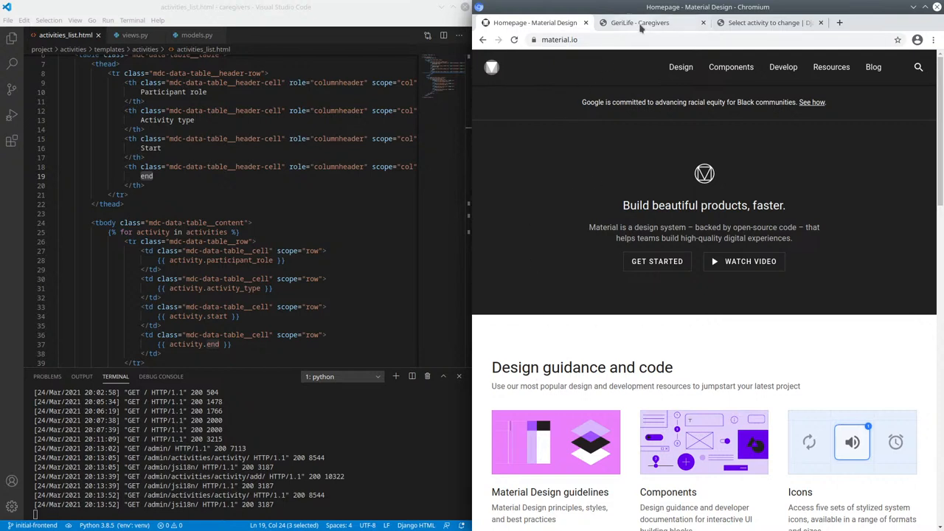
pyautogui.click(639, 23)
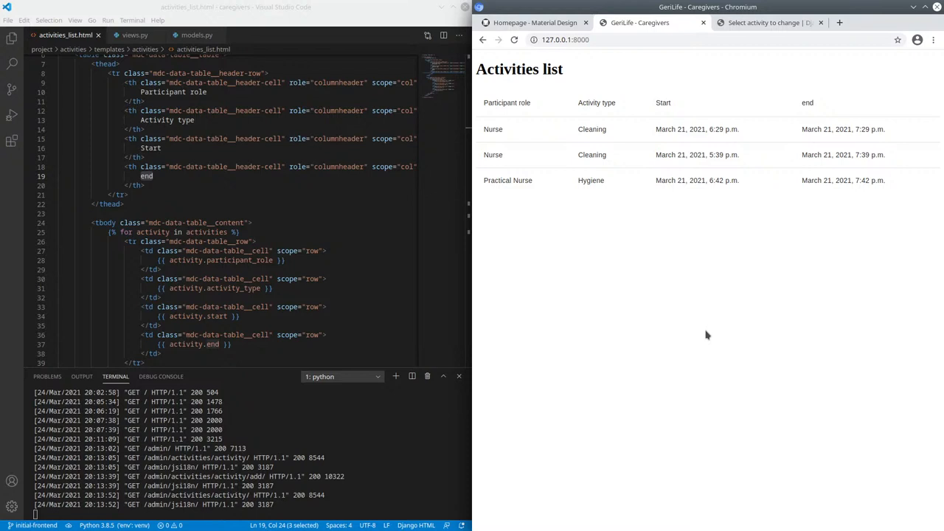
pyautogui.moveTo(707, 180)
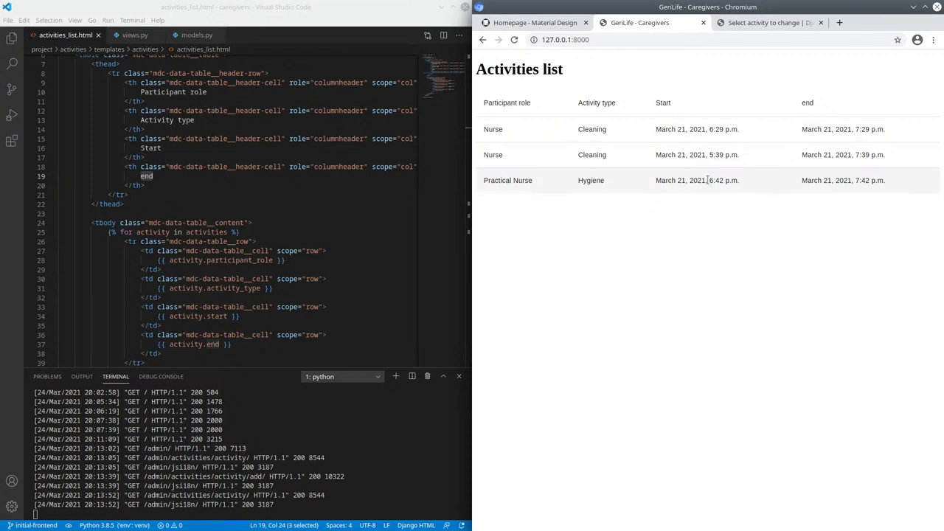
pyautogui.moveTo(784, 353)
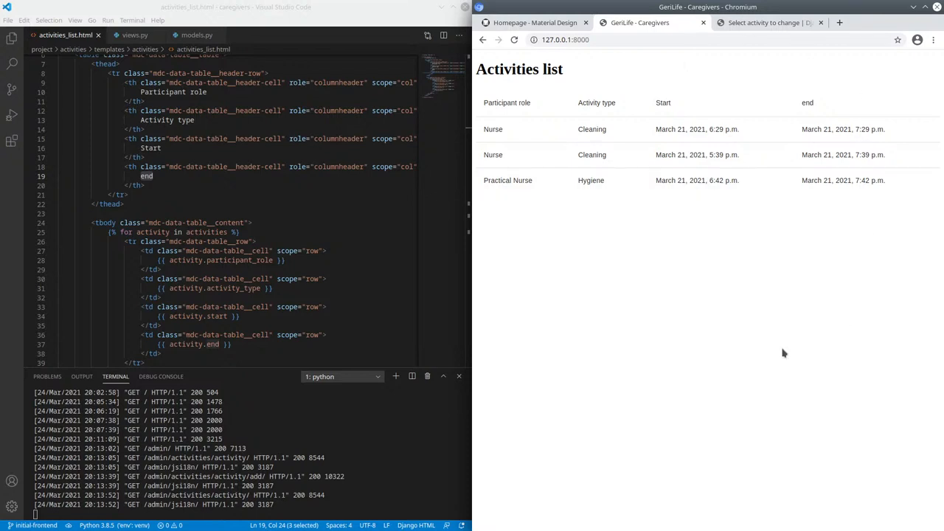
pyautogui.moveTo(661, 294)
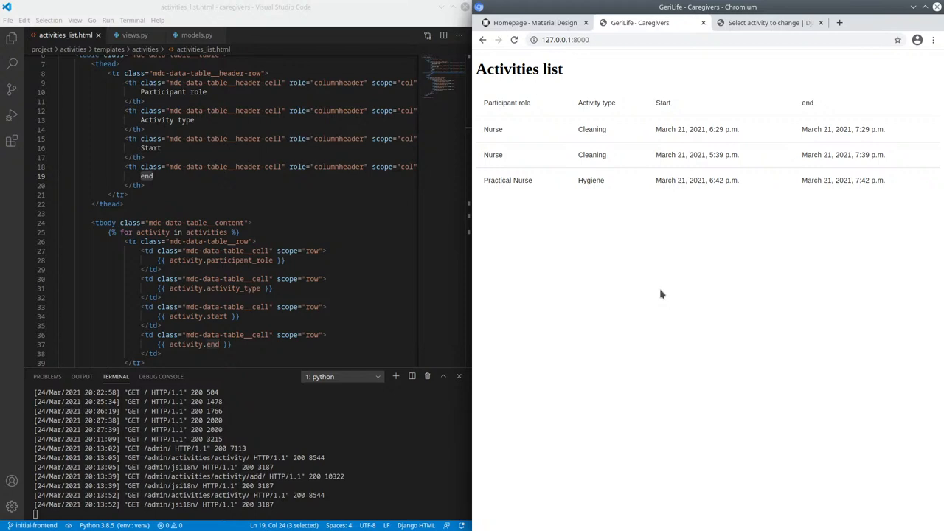
pyautogui.moveTo(541, 290)
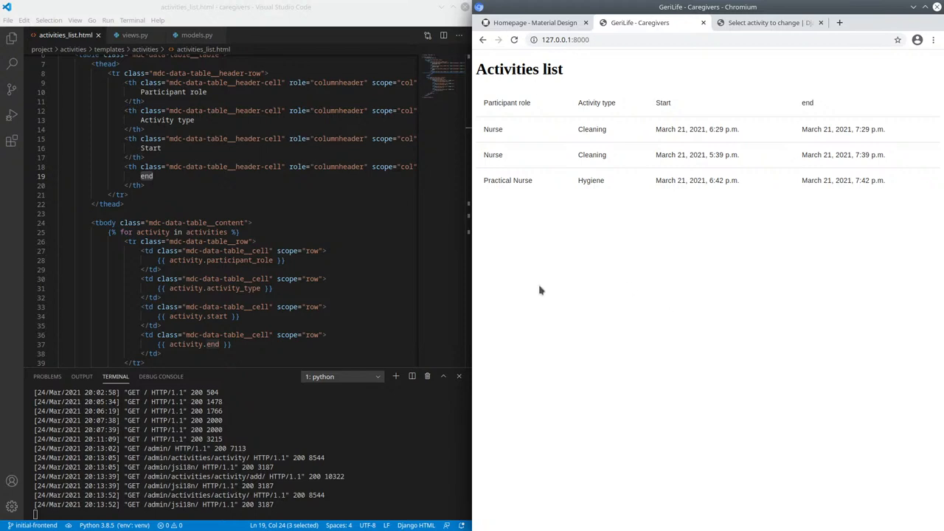